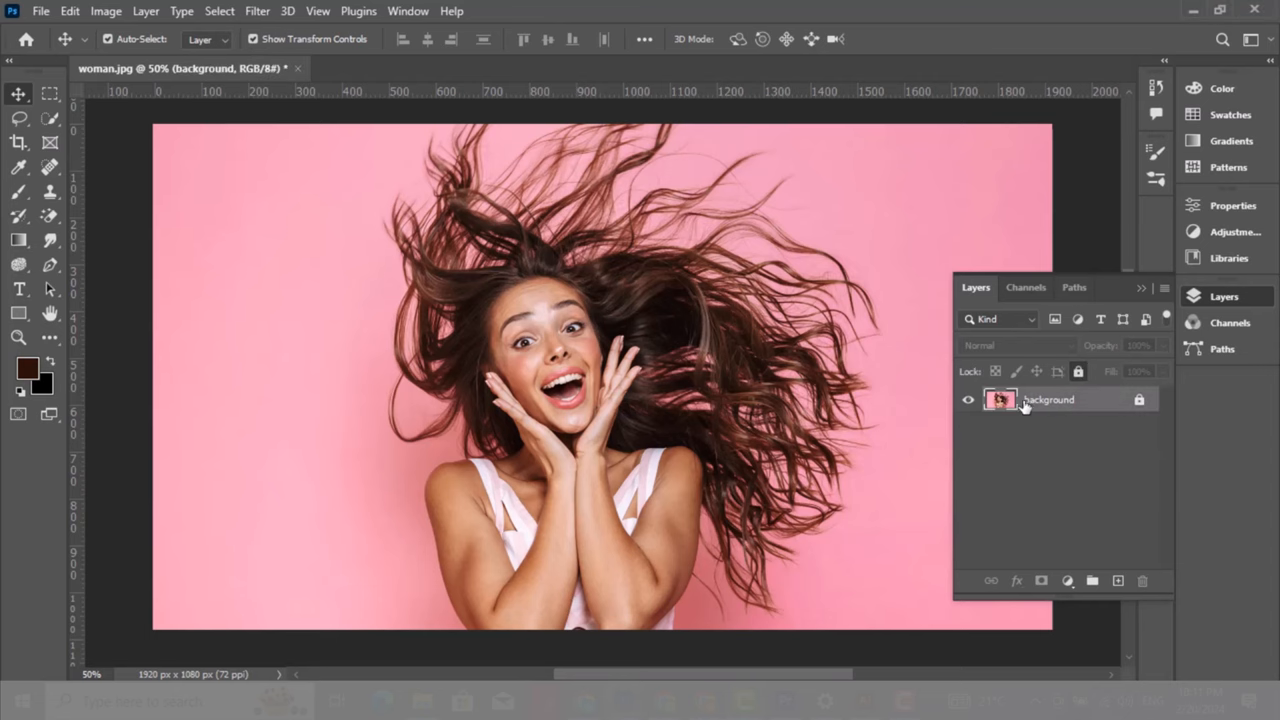
mouse_move(1036, 404)
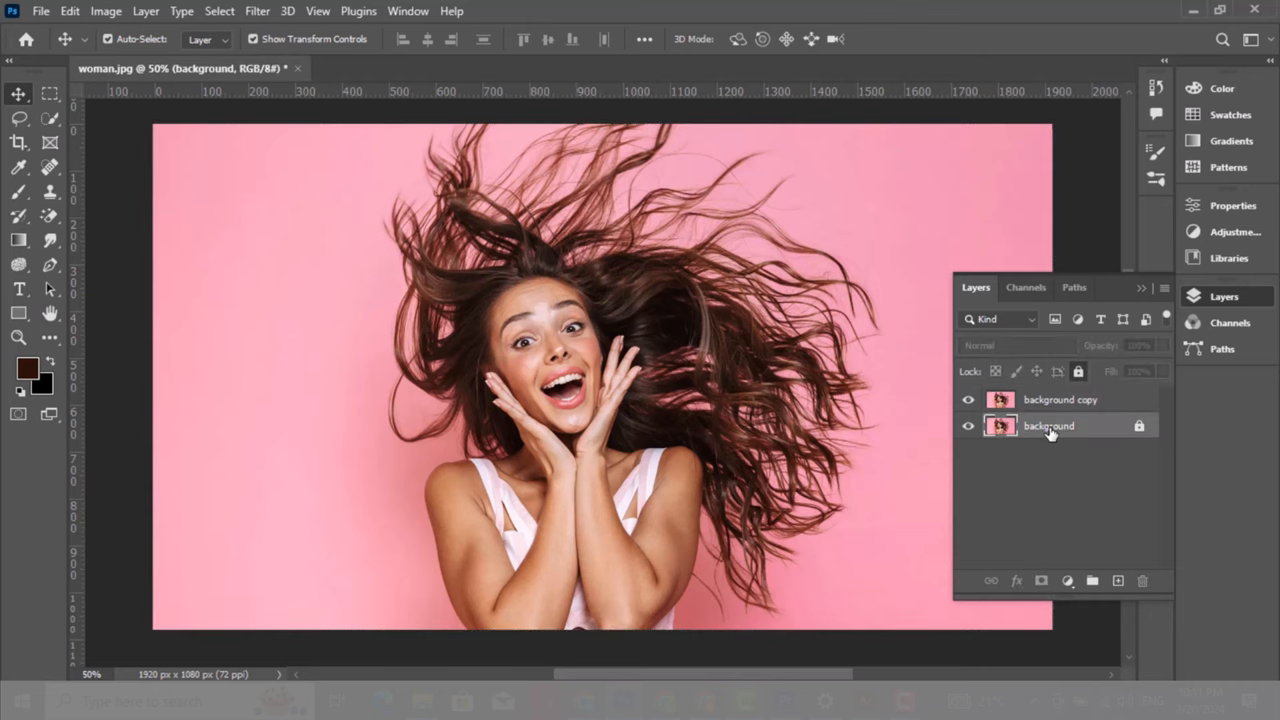
Step: Add a light cyan Solid Color fill above the original photo and re-show the duplicate
left_click(1068, 580)
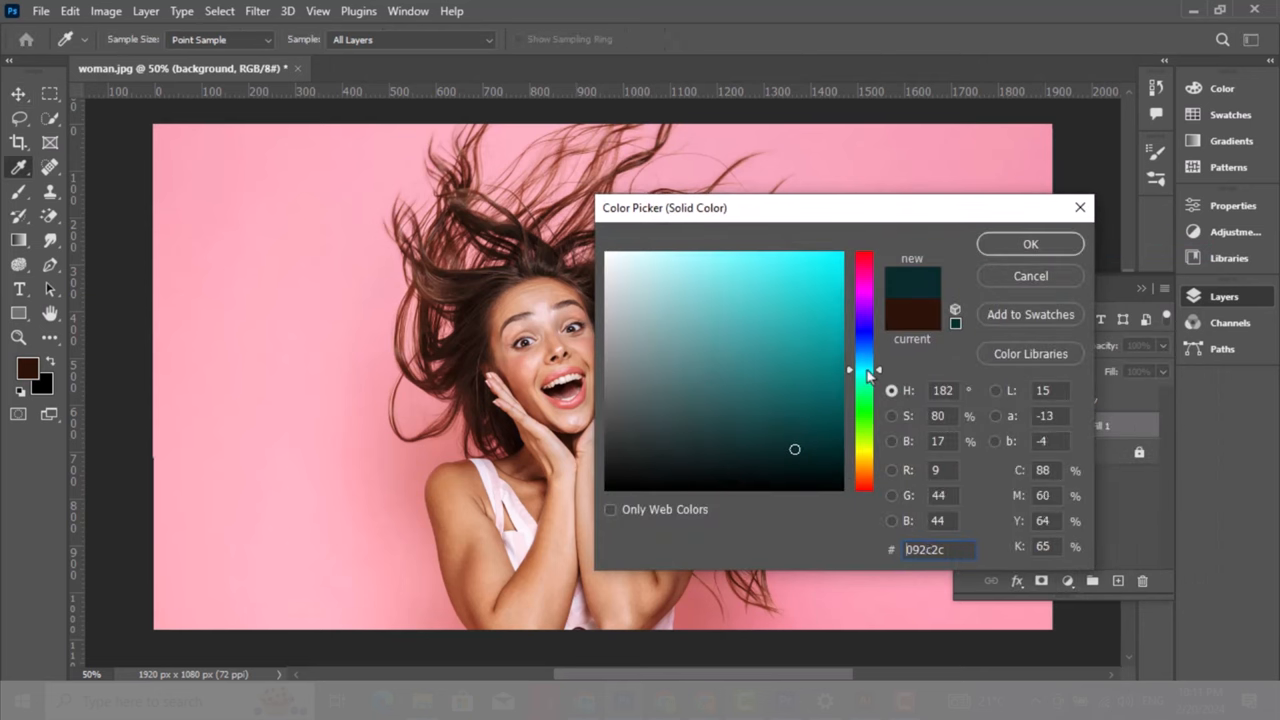
left_click(718, 254)
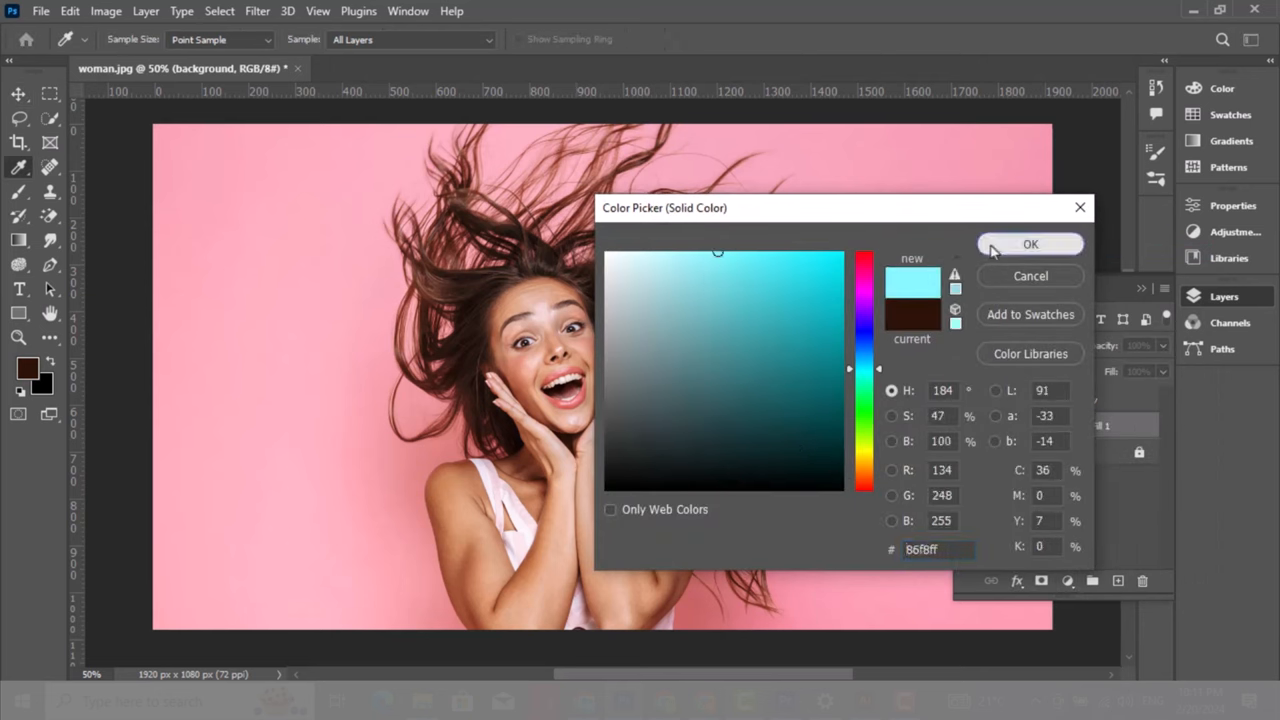
left_click(1030, 244)
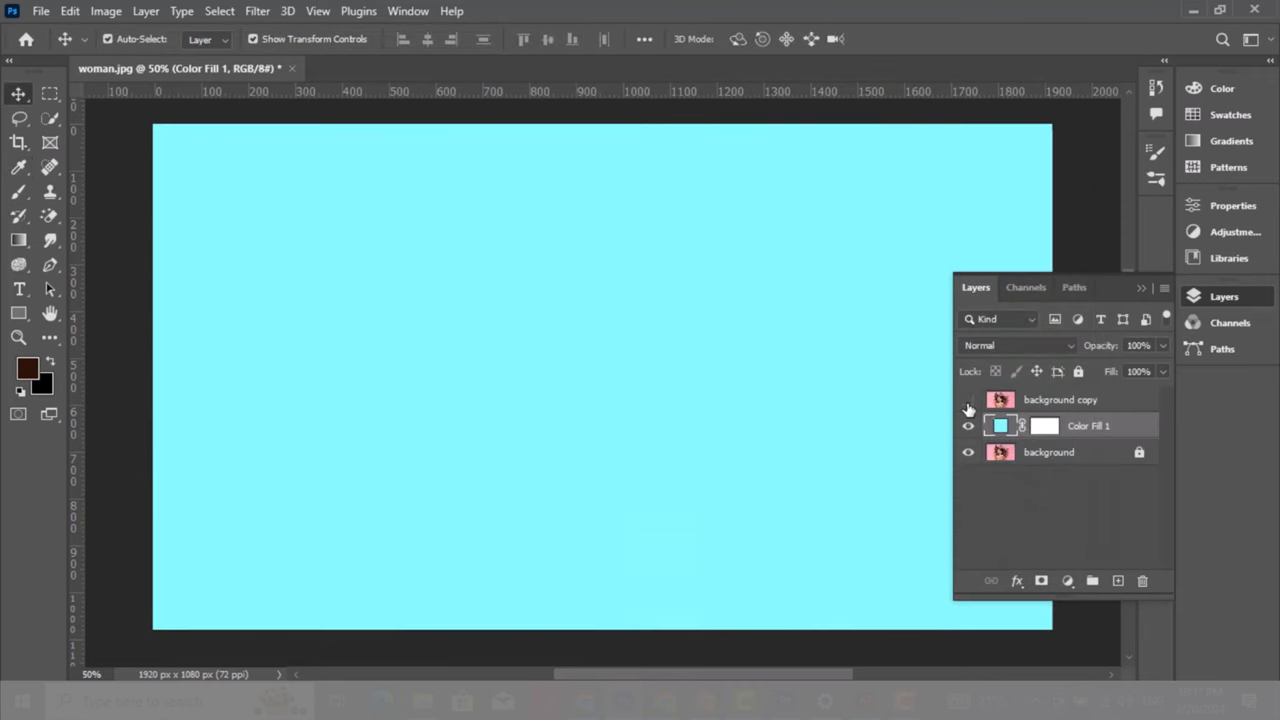
left_click(968, 400)
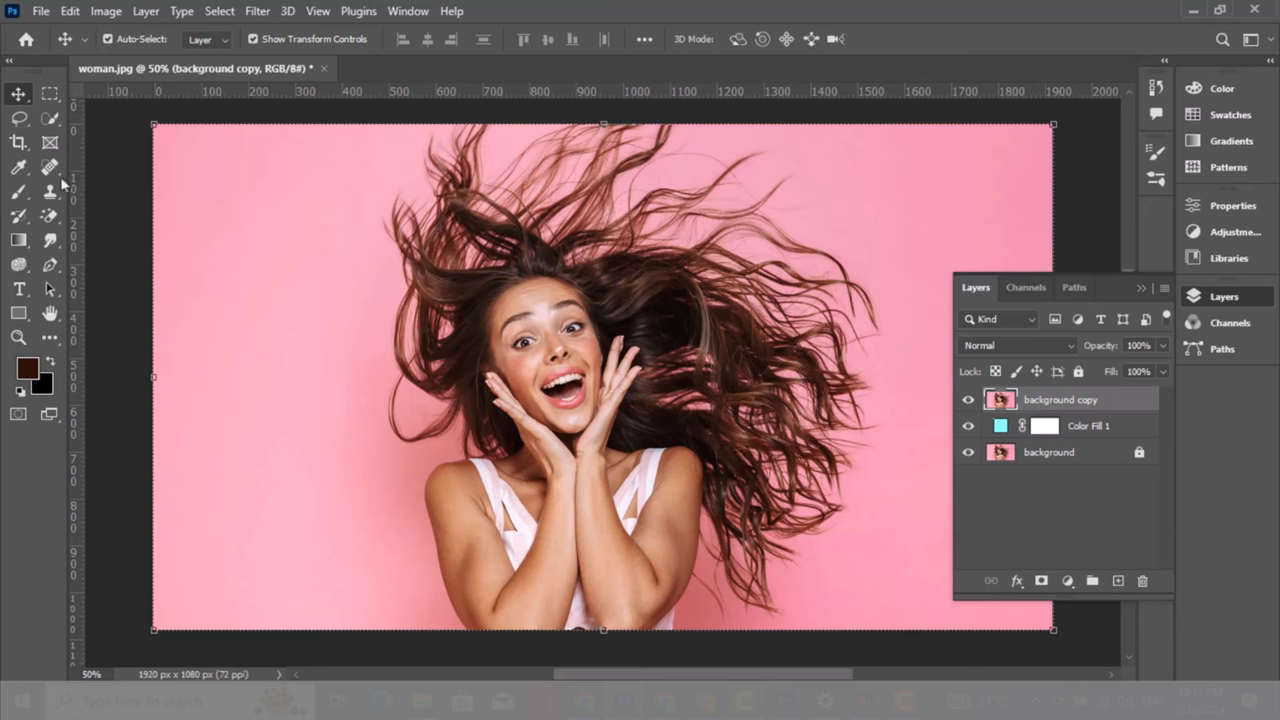
mouse_move(48, 120)
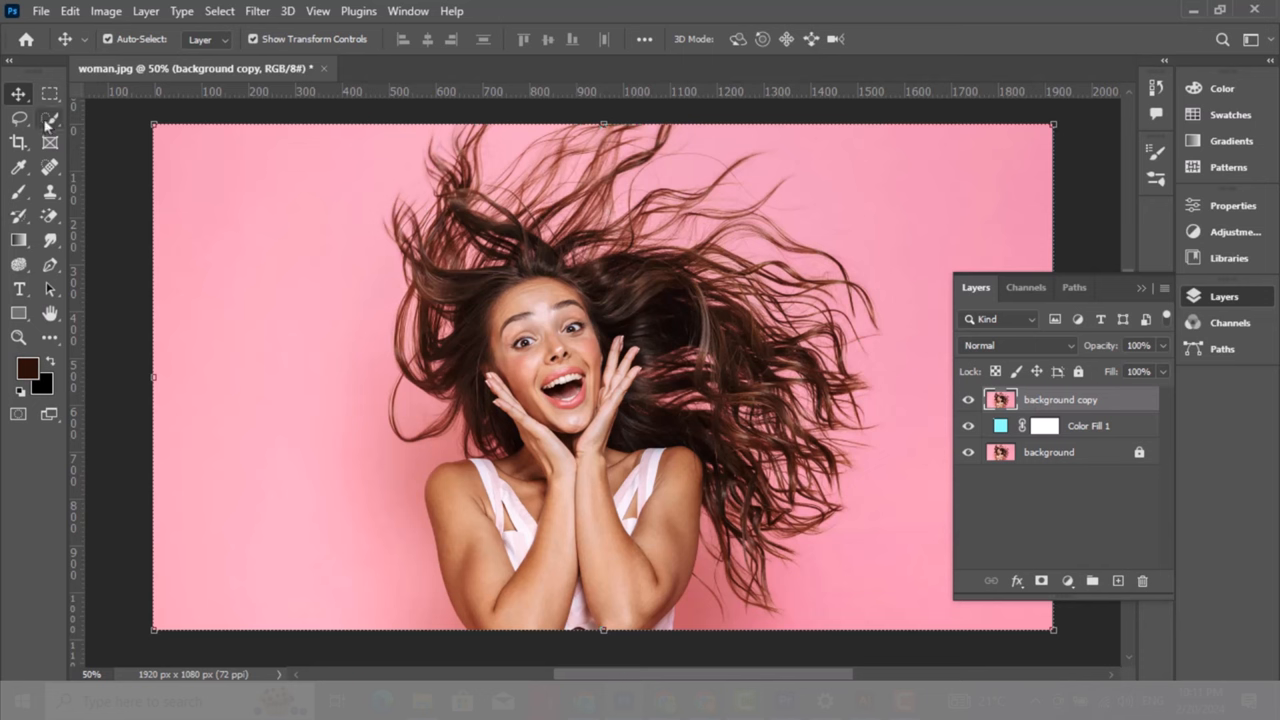
Step: Enter Select and Mask from the Quick Selection tool and adjust the View Mode
left_click(48, 116)
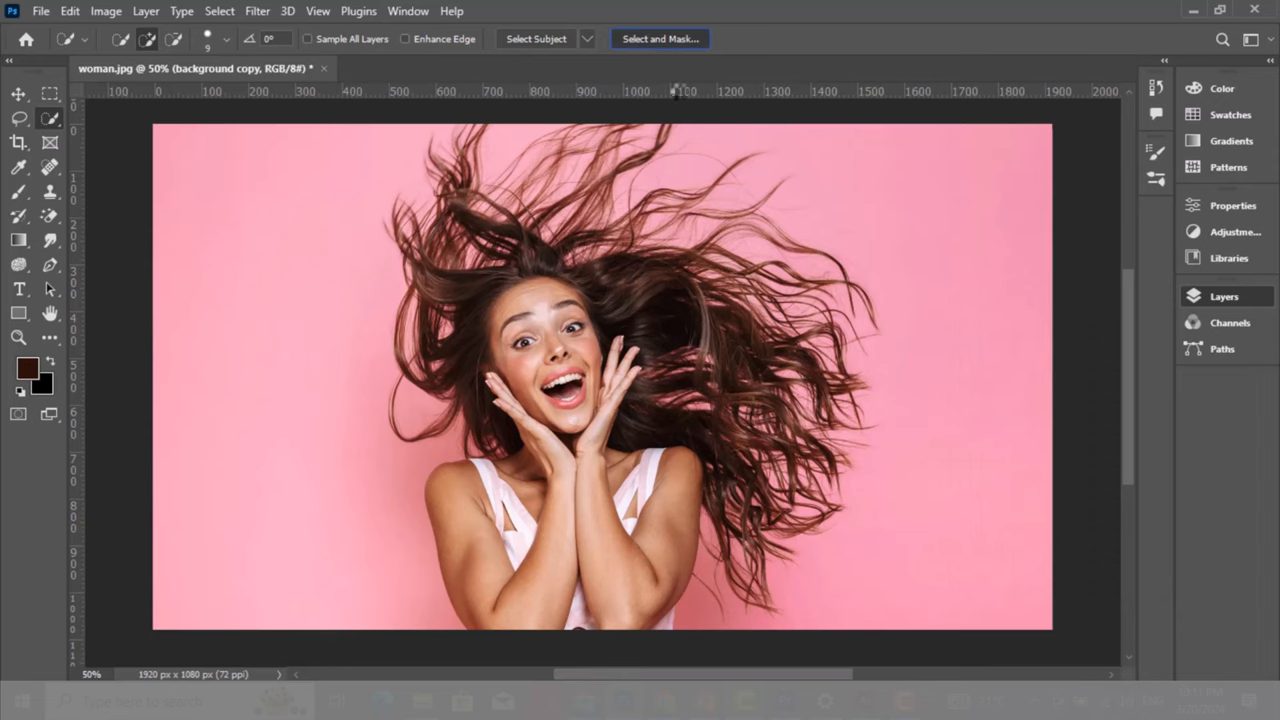
left_click(660, 38)
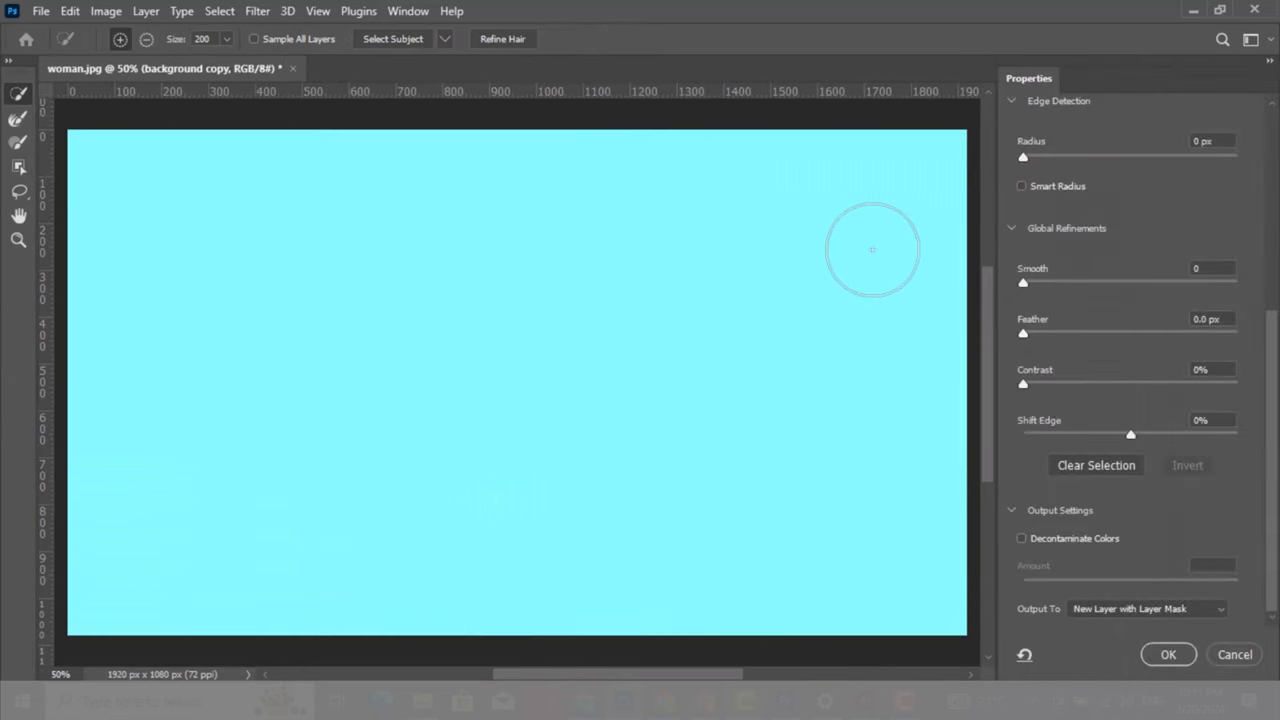
mouse_move(992, 312)
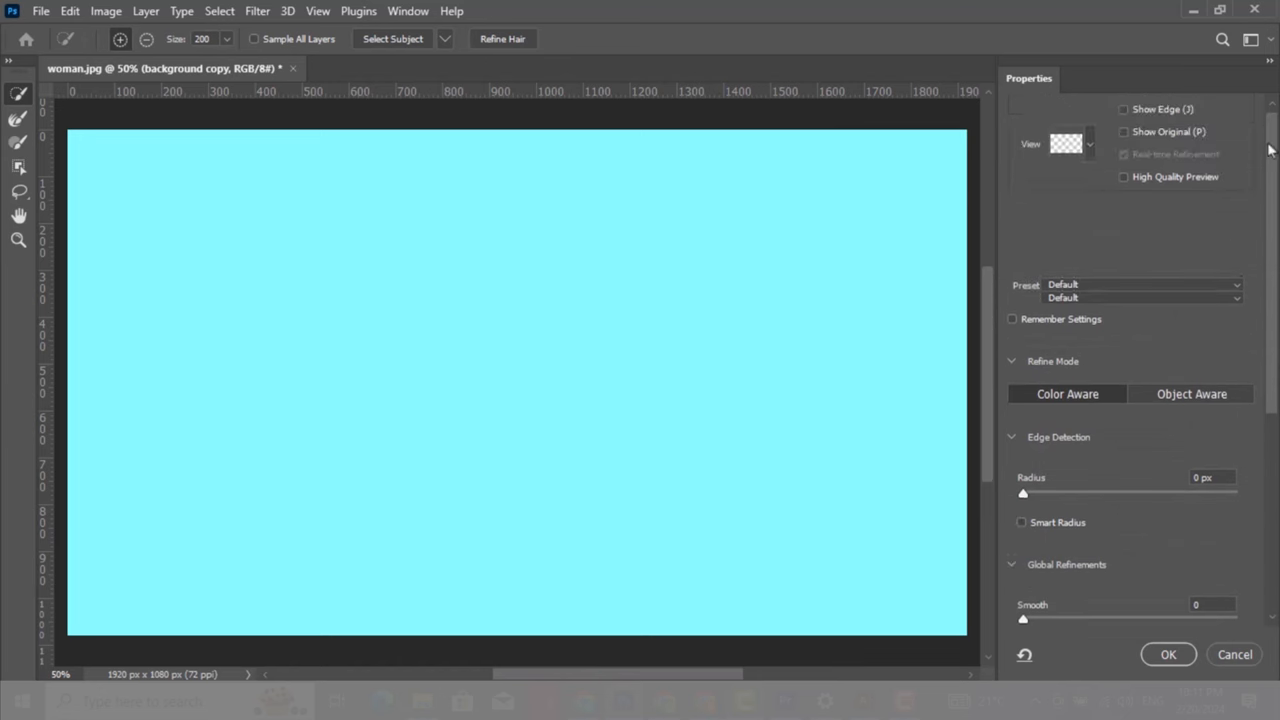
left_click(1078, 164)
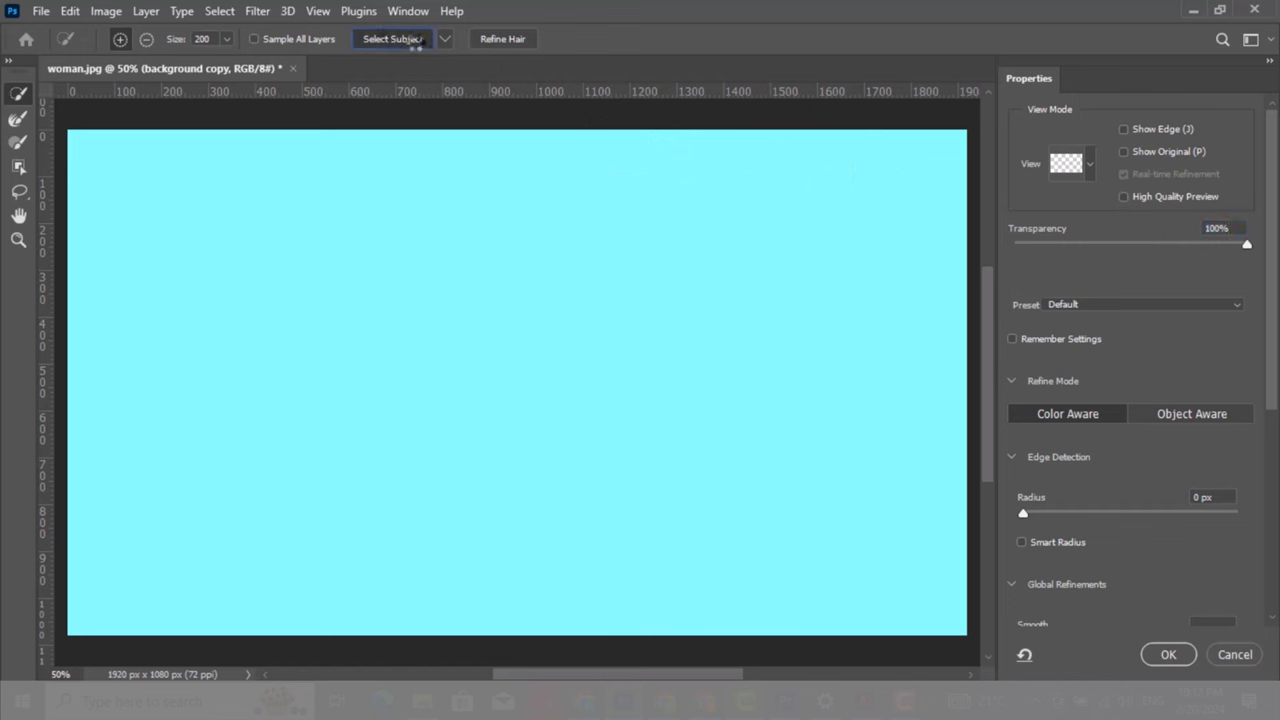
Step: Run Select Subject on the woman and preview the result On Layers over cyan
left_click(392, 38)
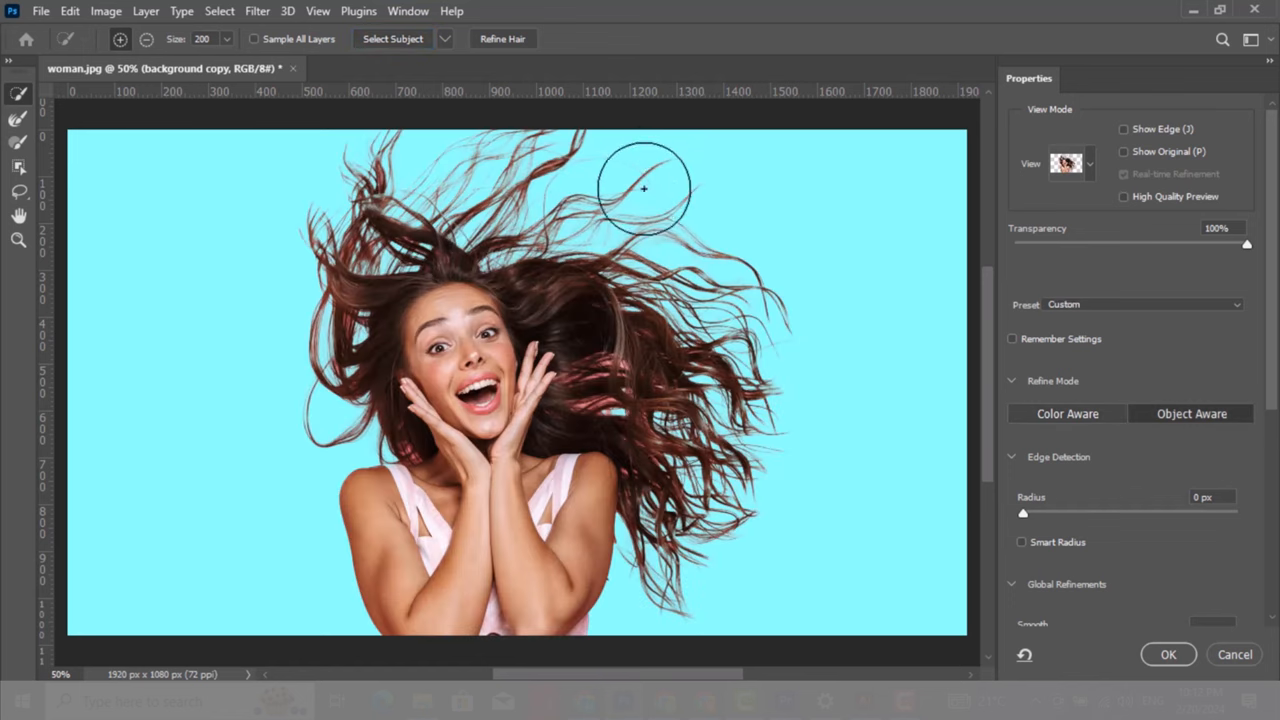
left_click(1088, 164)
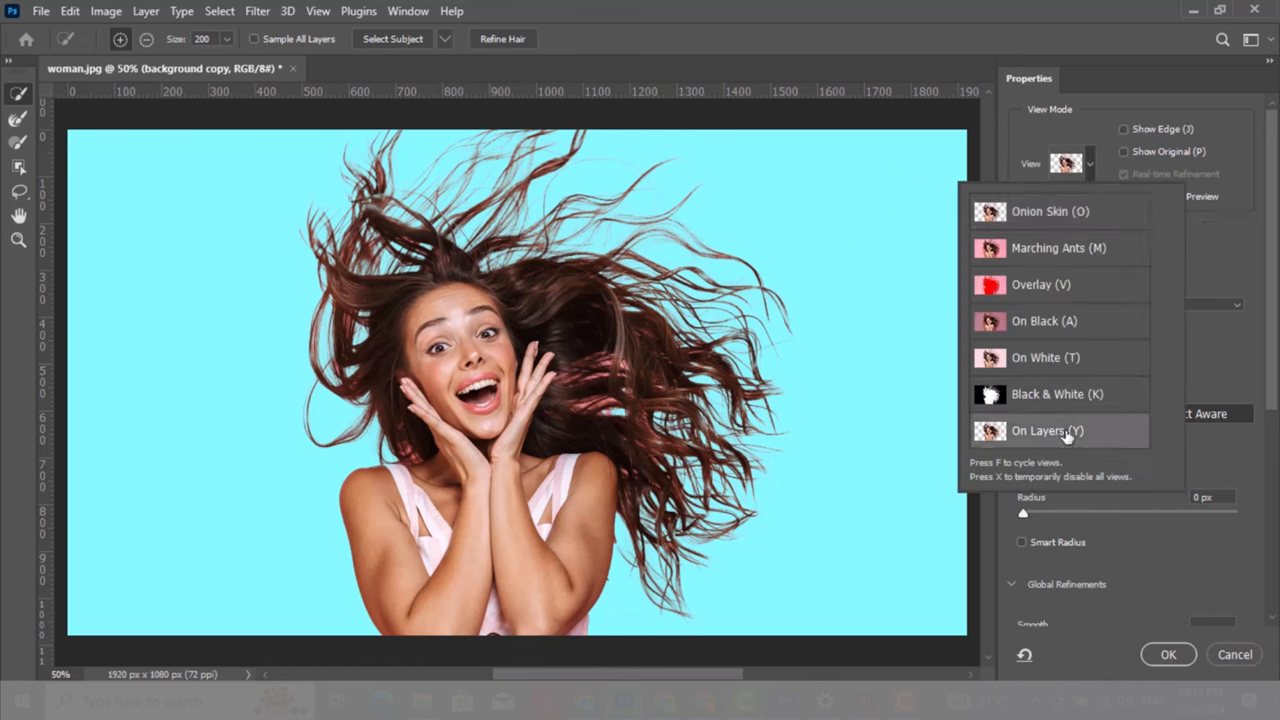
mouse_move(1064, 432)
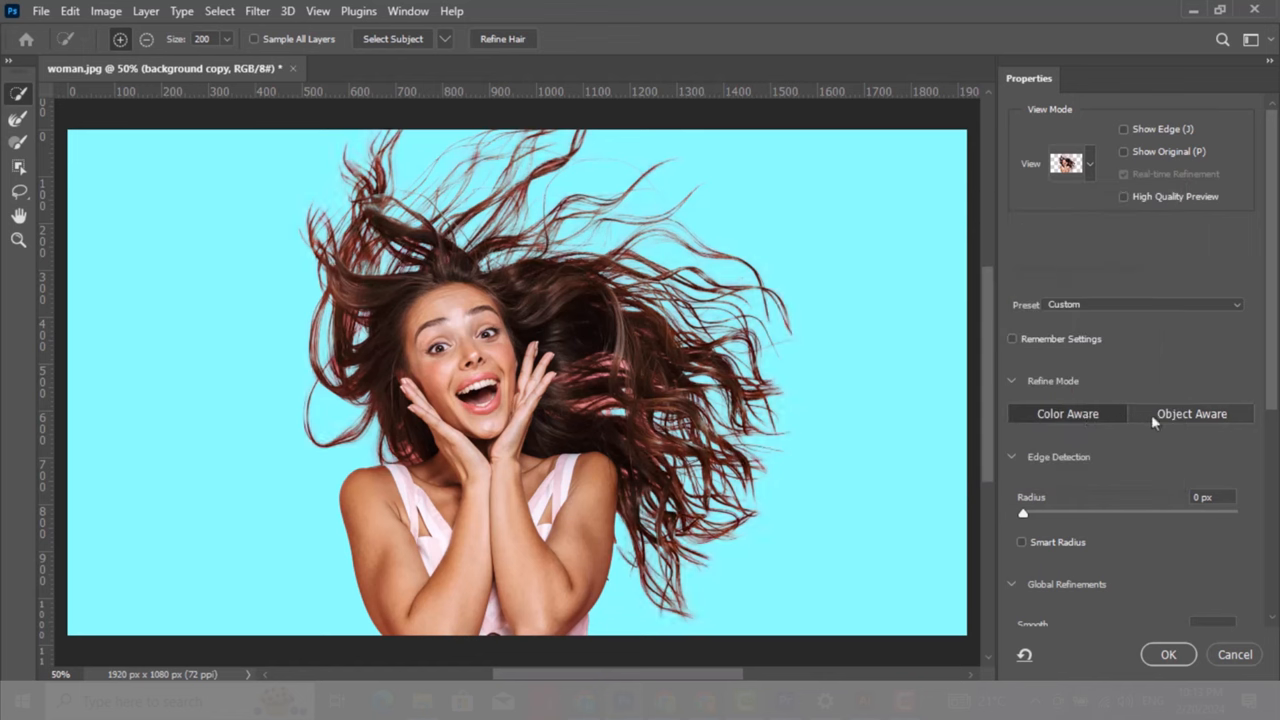
Step: Switch edge refinement to Color Aware mode for the flying hair strands
left_click(1068, 412)
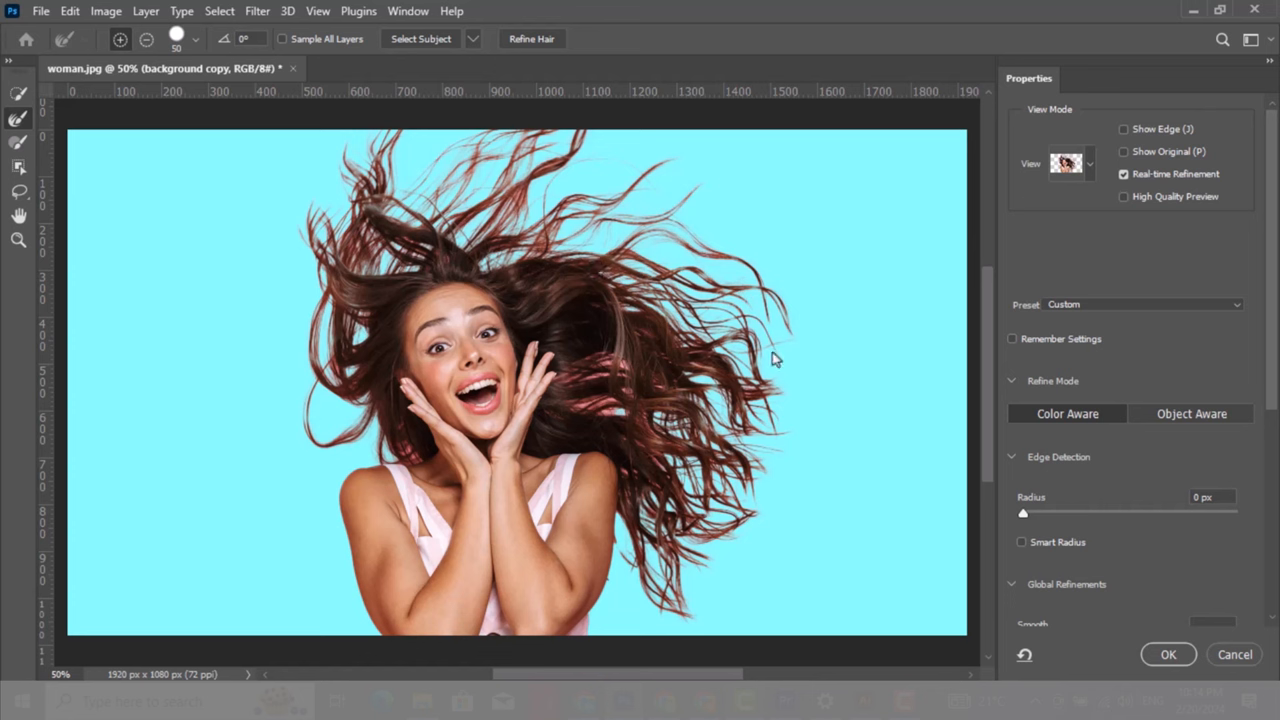
mouse_move(764, 466)
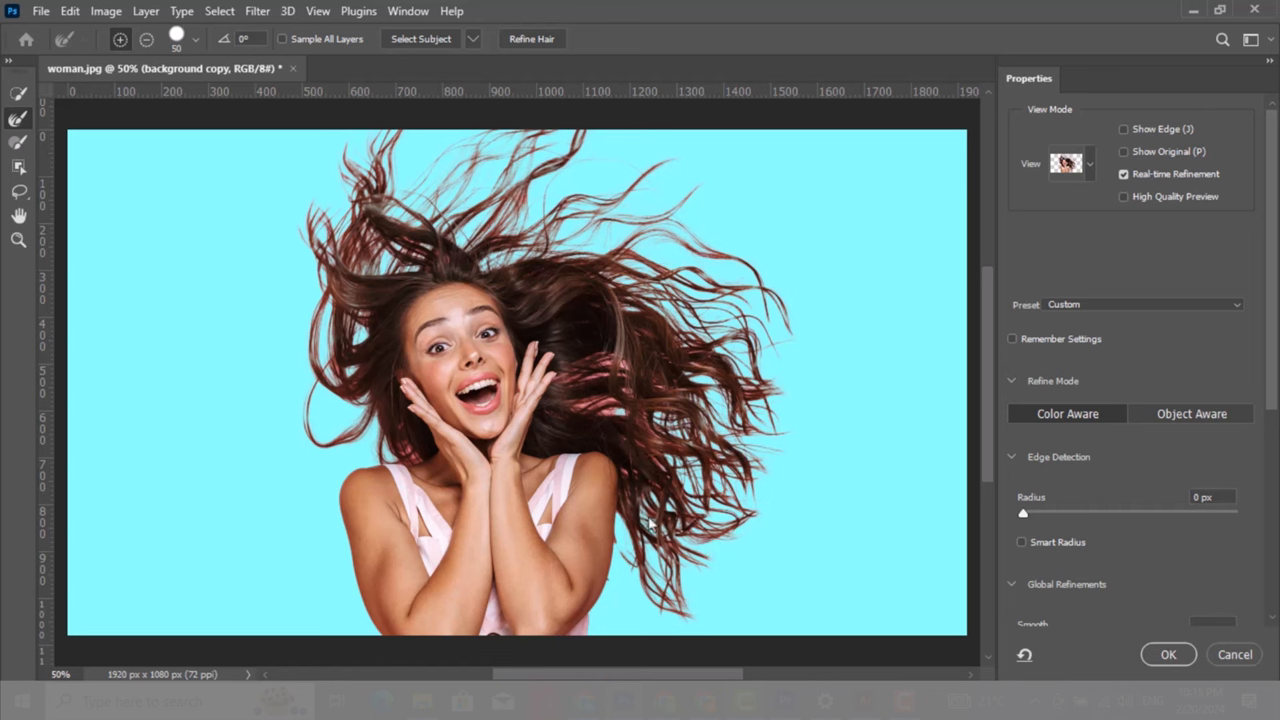
mouse_move(682, 602)
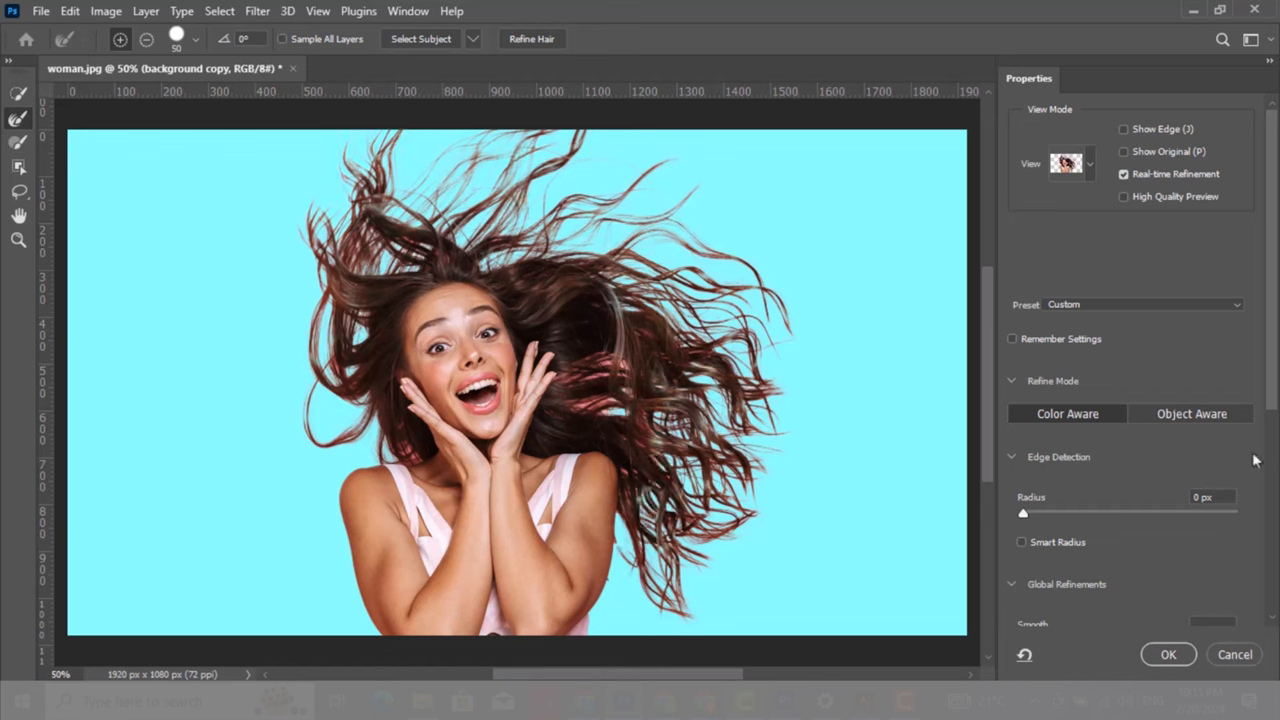
Step: Enable Decontaminate Colors, output to New Layer with Layer Mask, and apply
scroll("down", 3)
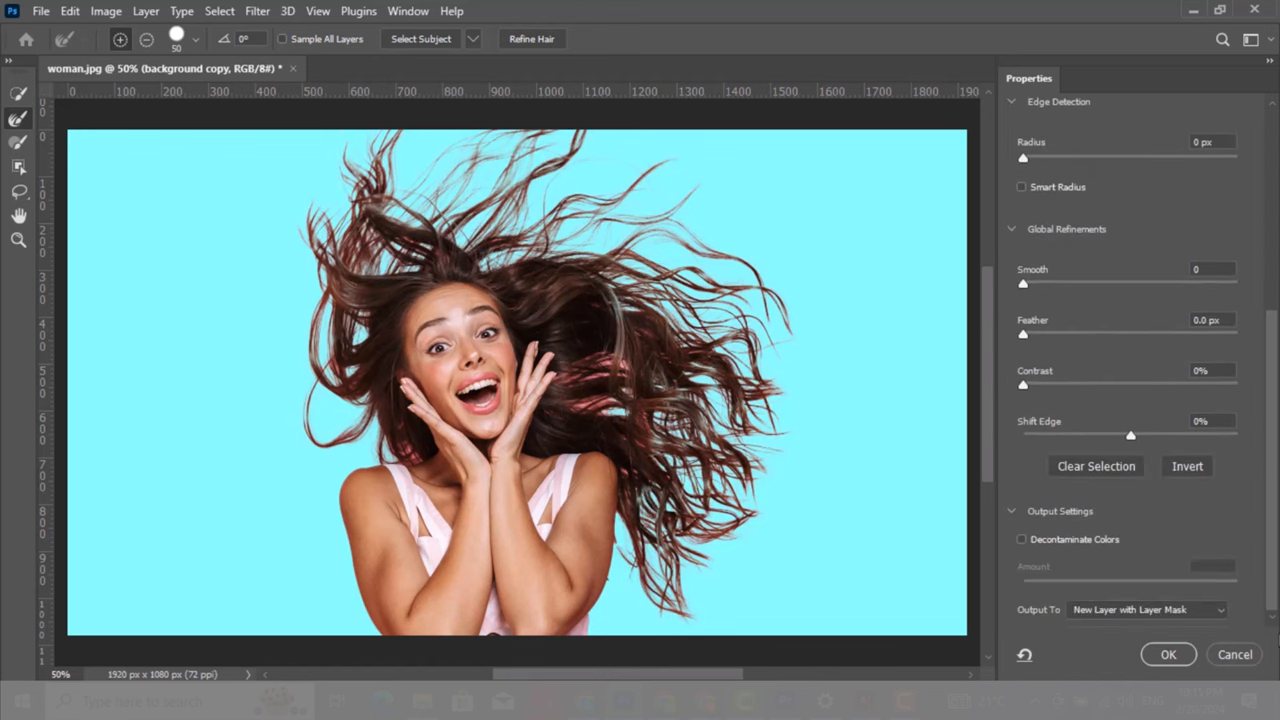
left_click(1022, 540)
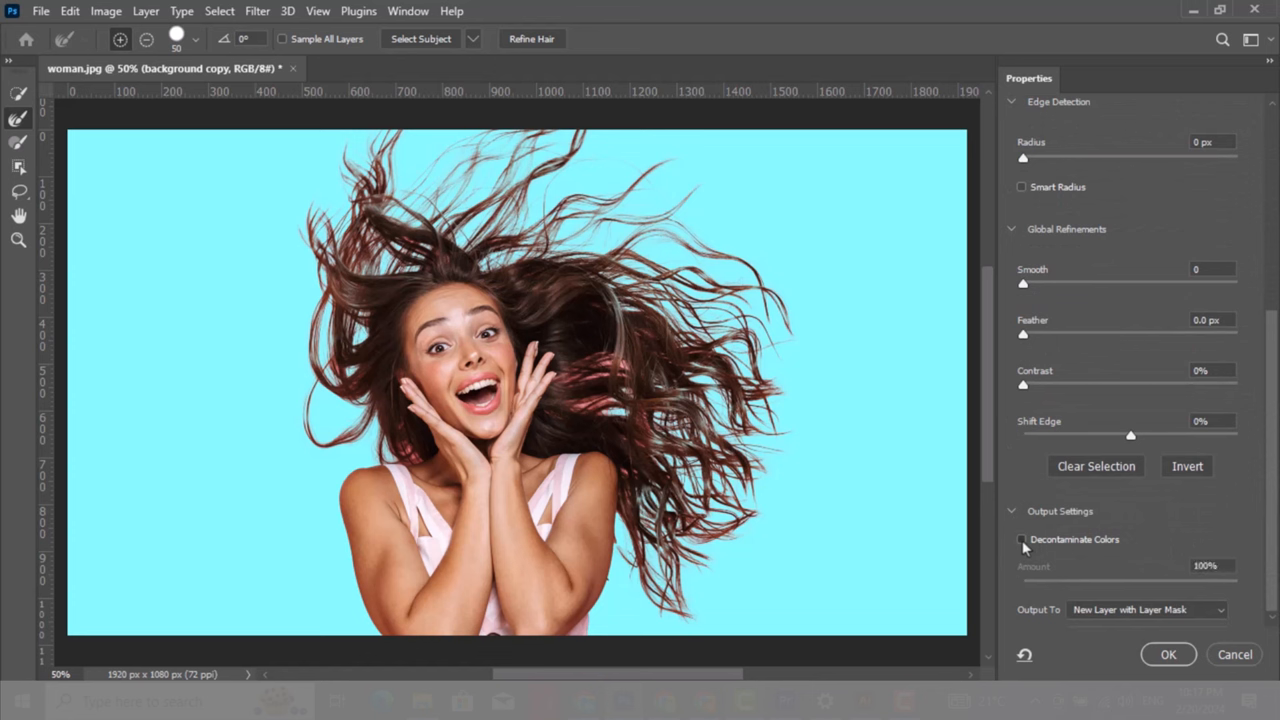
left_click(1020, 540)
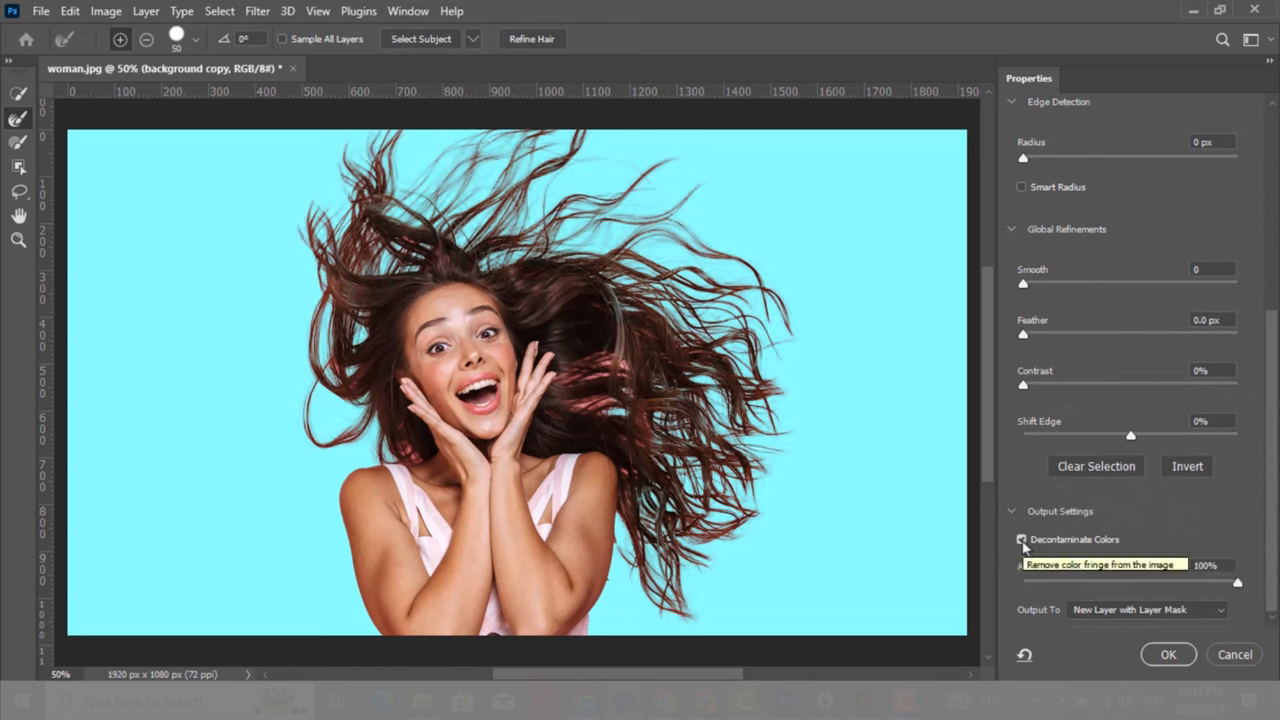
left_click(1148, 610)
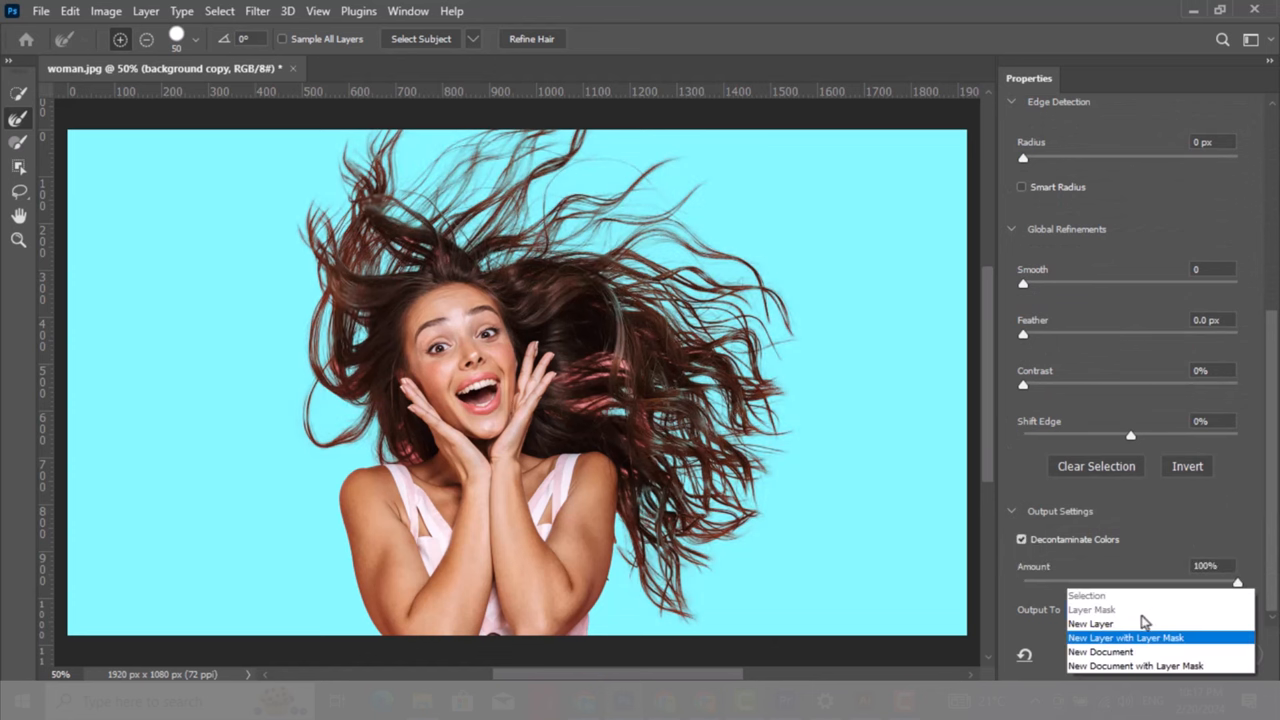
left_click(1124, 636)
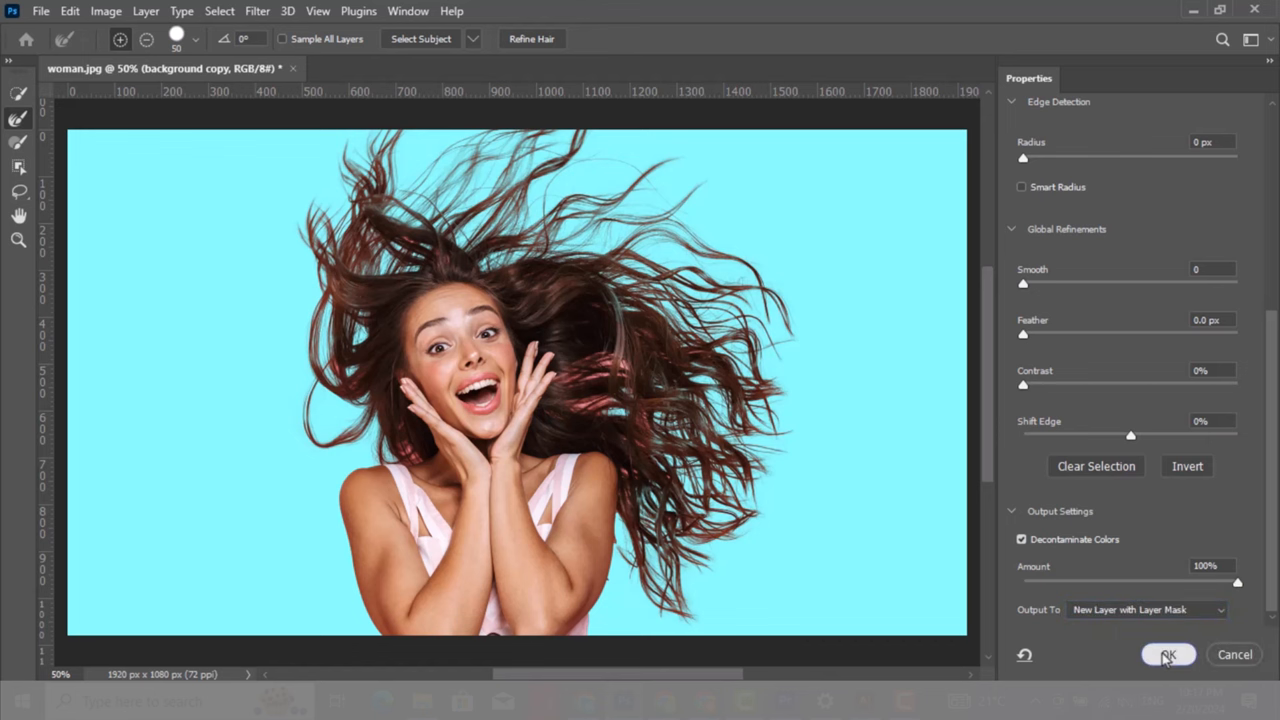
left_click(1168, 654)
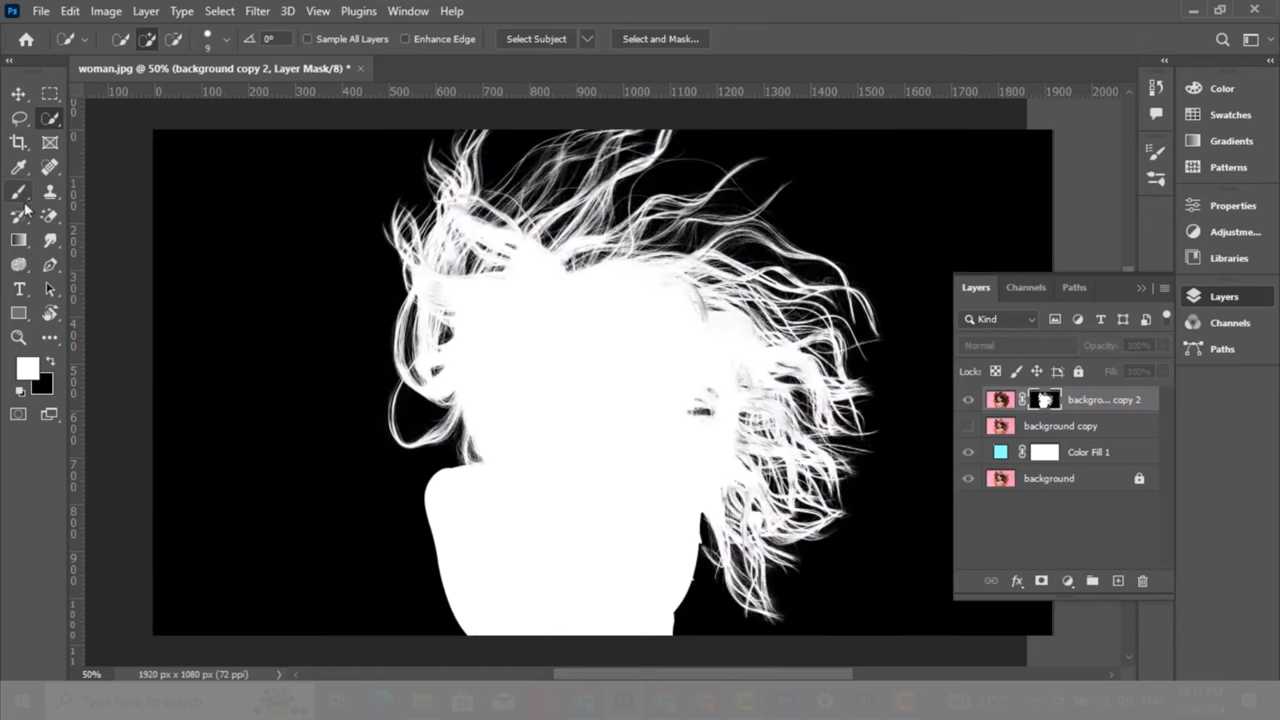
Step: Paint the stray hair strands white into the layer mask with an Overlay brush
left_click(270, 40)
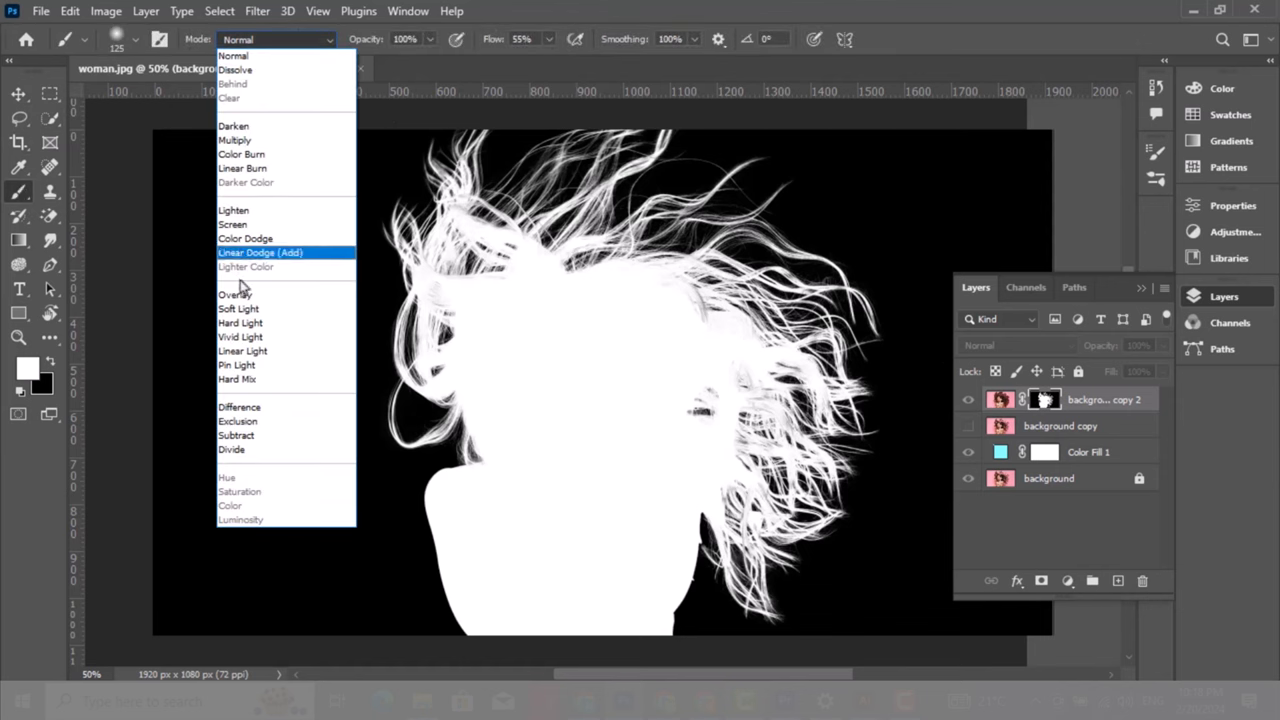
left_click(236, 294)
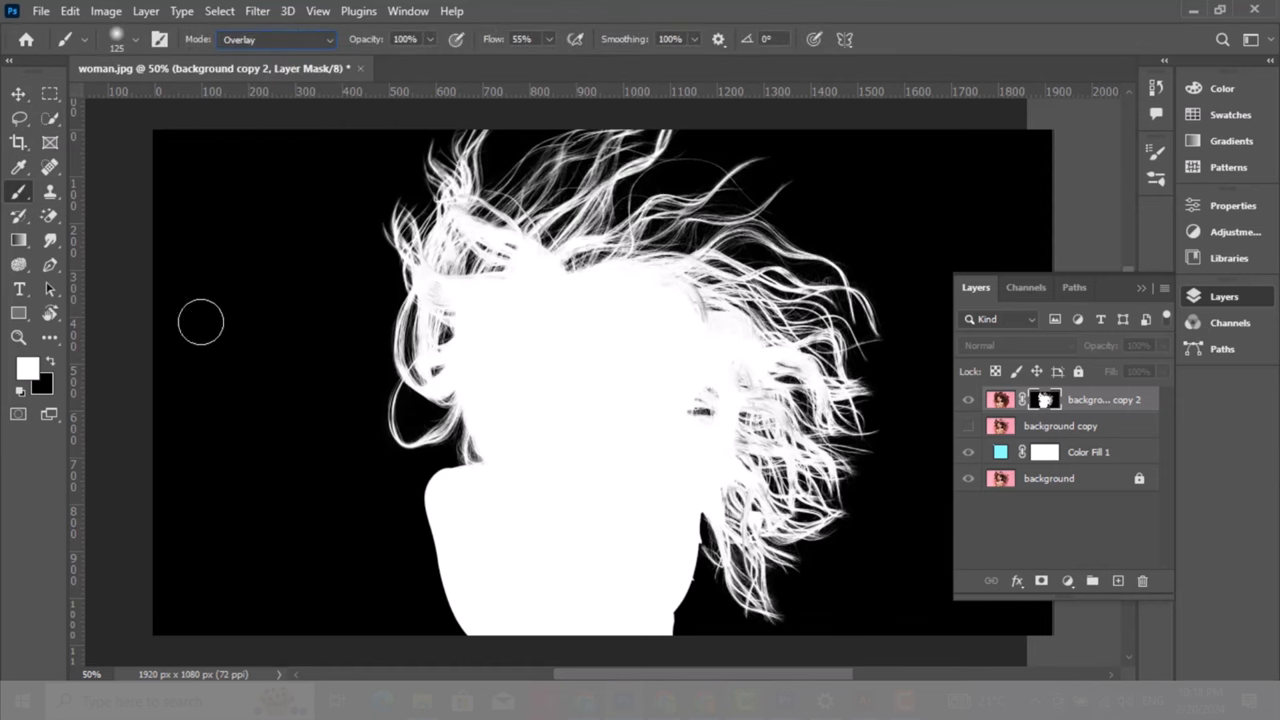
mouse_move(608, 414)
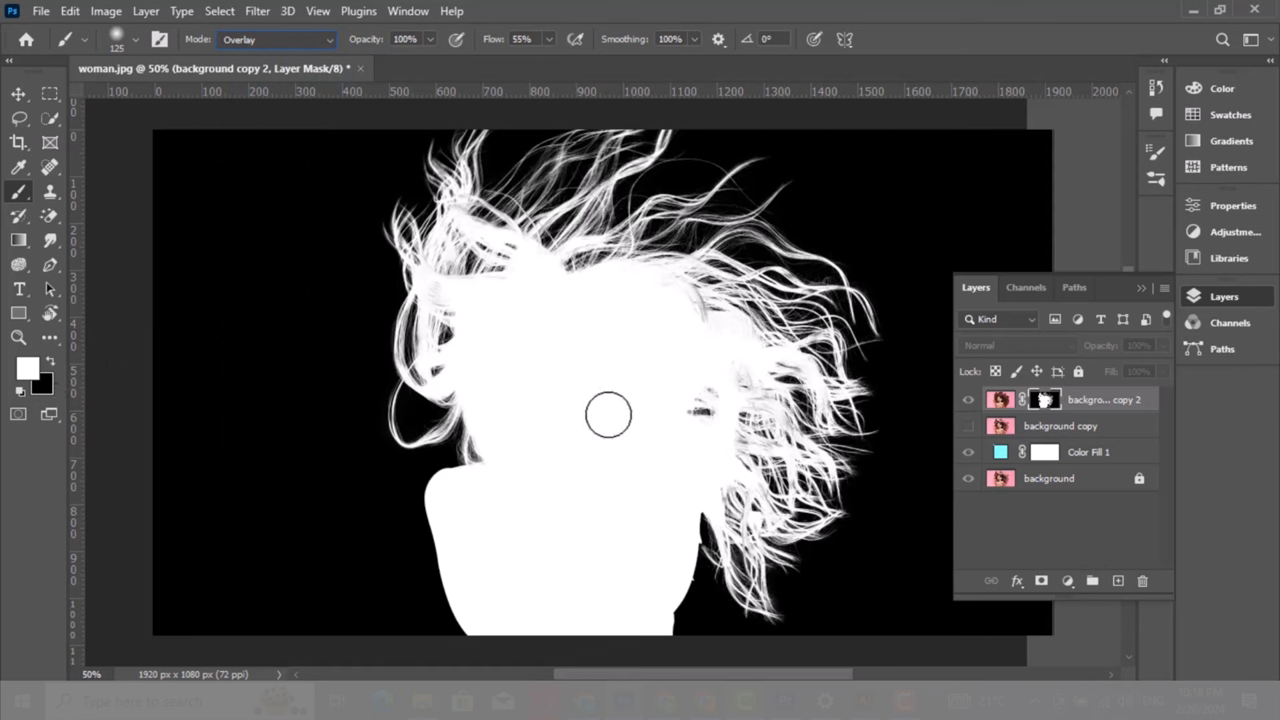
mouse_move(684, 304)
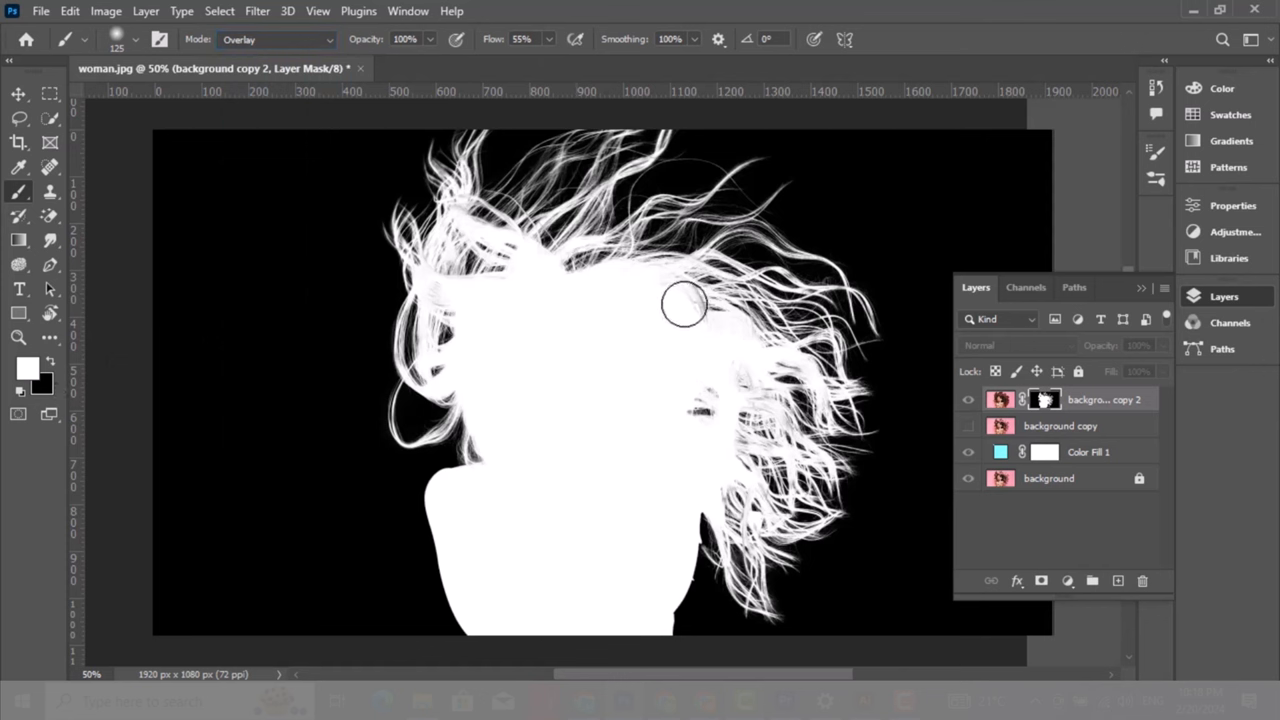
mouse_move(696, 296)
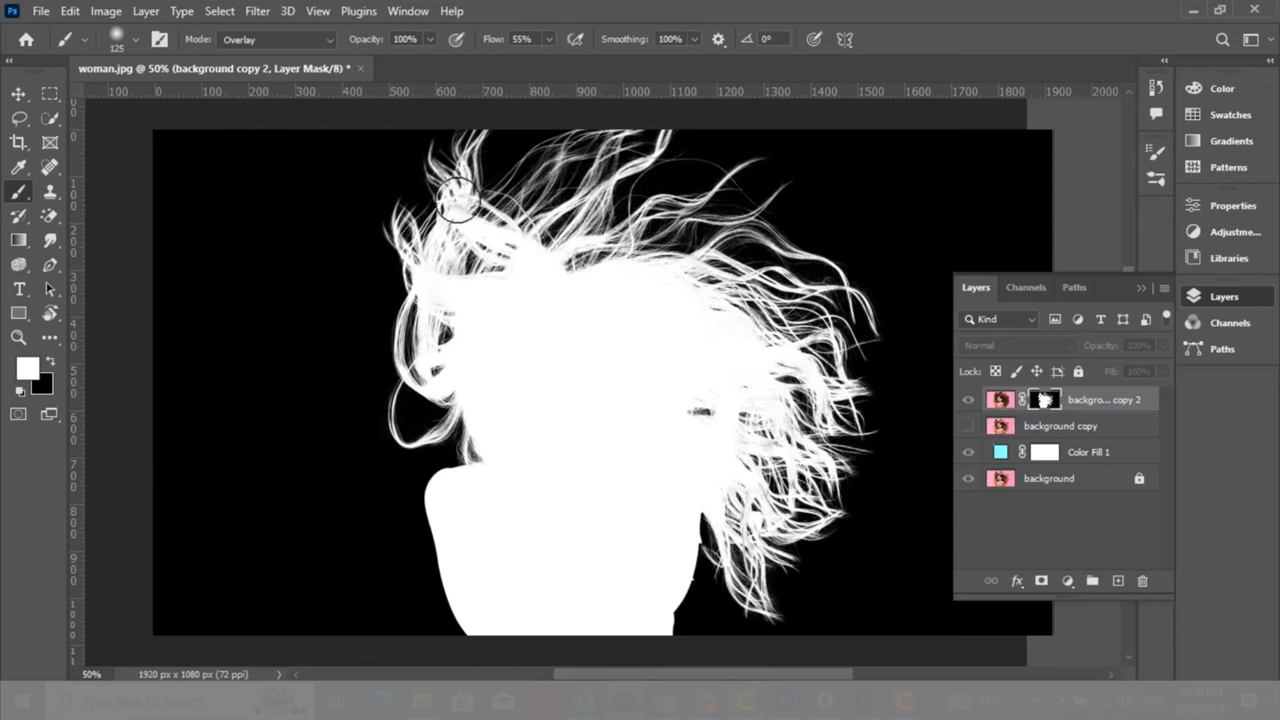
left_click_drag(456, 200, 420, 344)
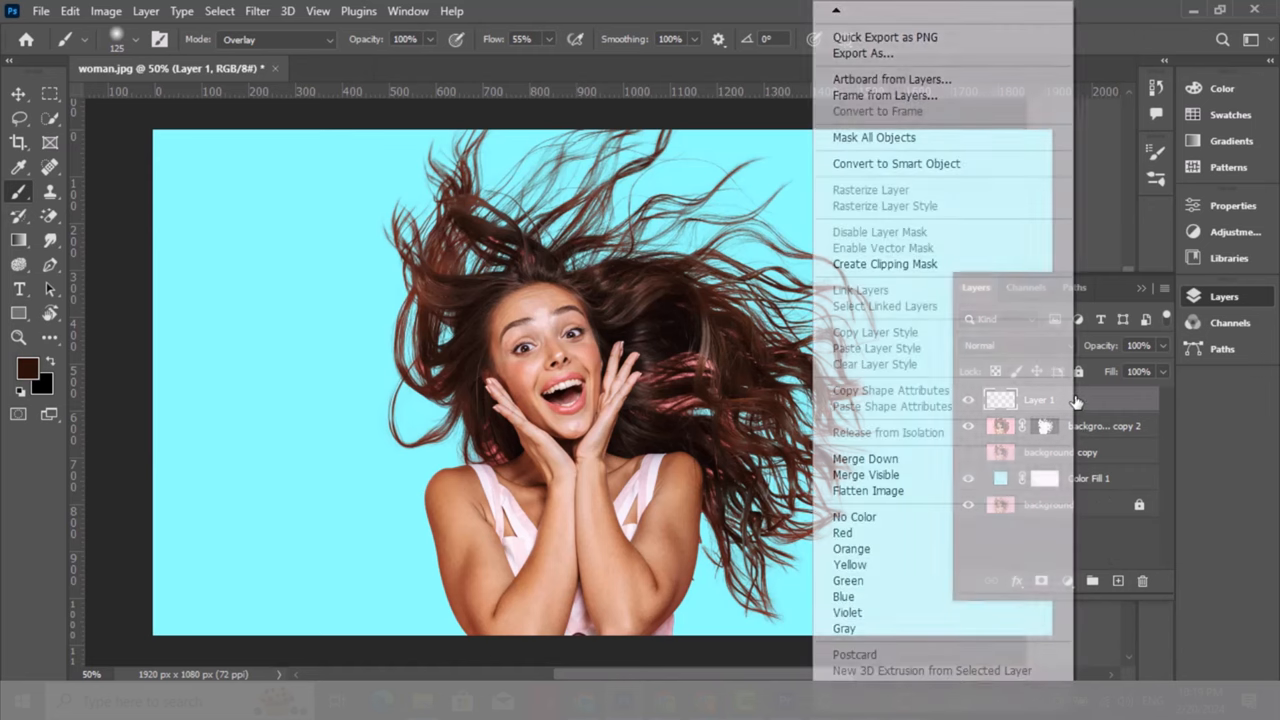
Step: Create a clipping mask for Layer 1 on the hair layer and set its blend mode to Color
left_click(1016, 344)
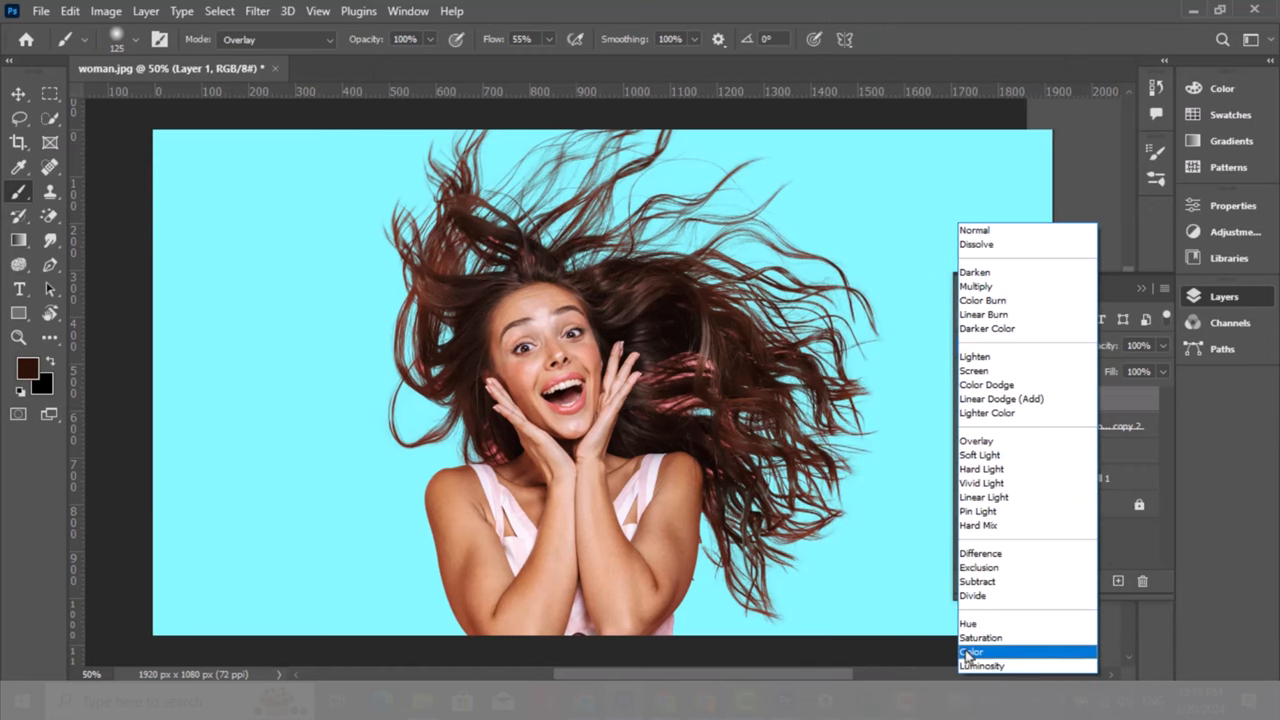
left_click(972, 652)
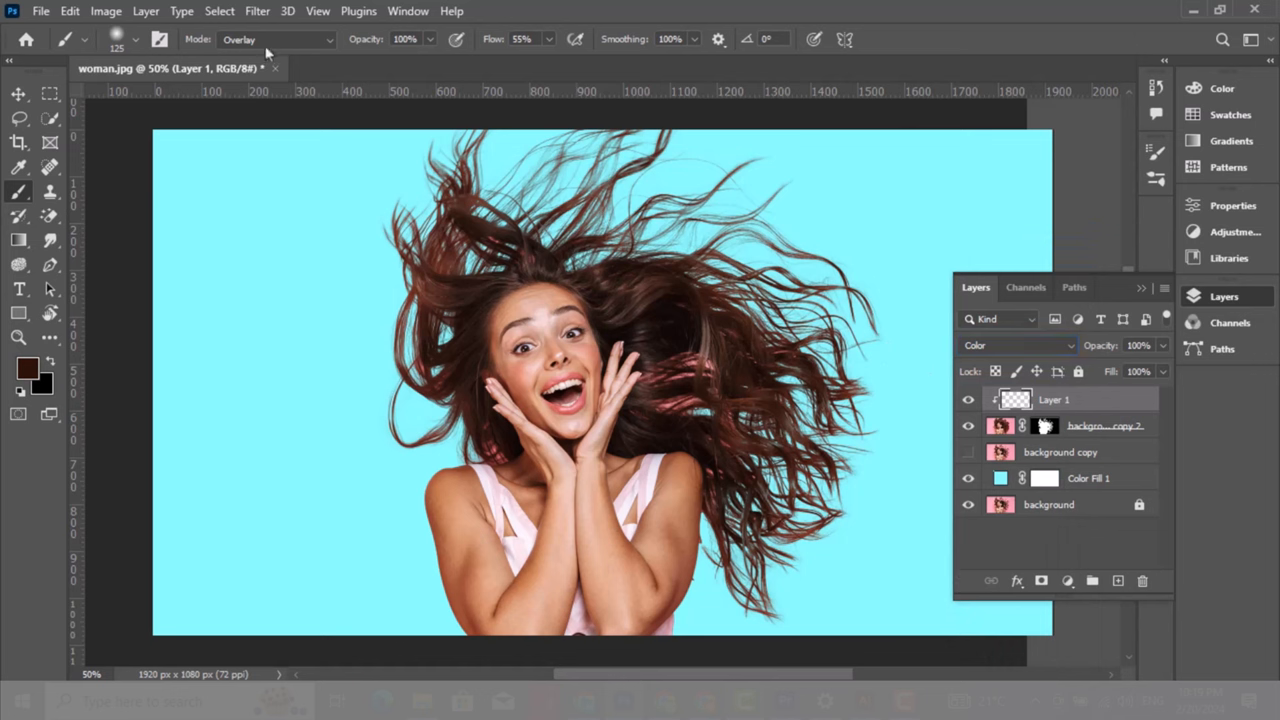
left_click(276, 40)
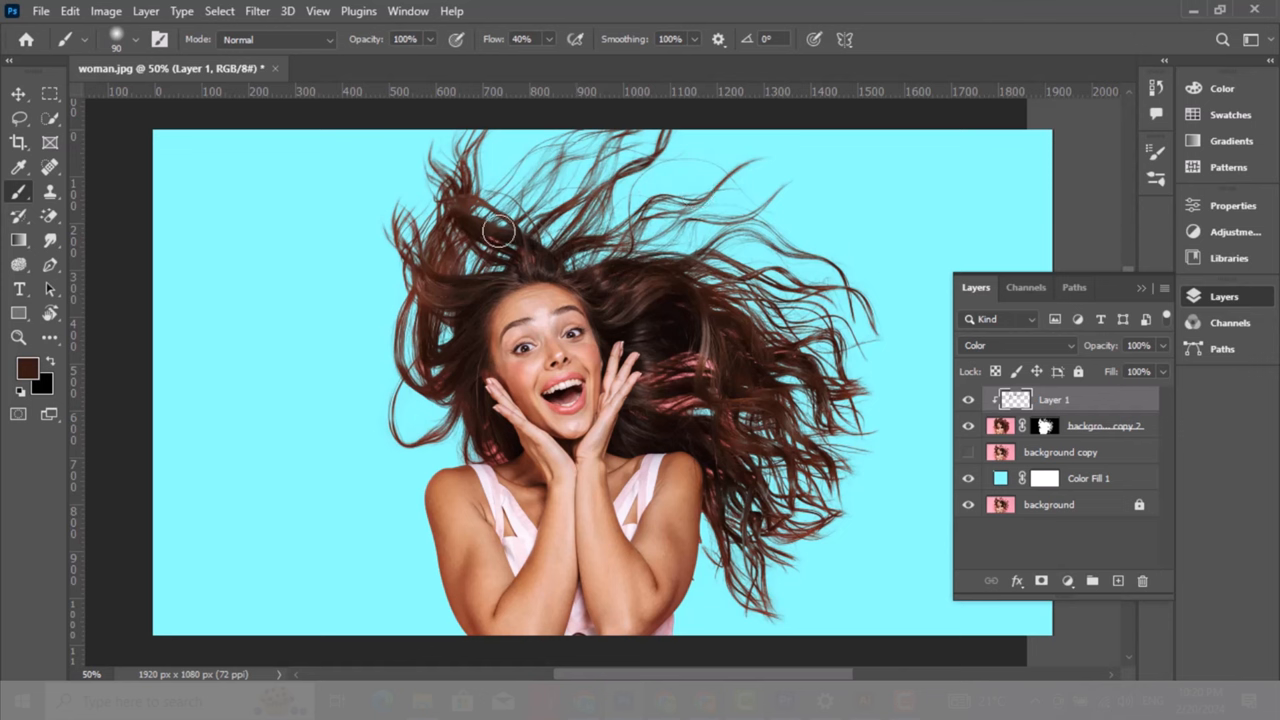
mouse_move(462, 248)
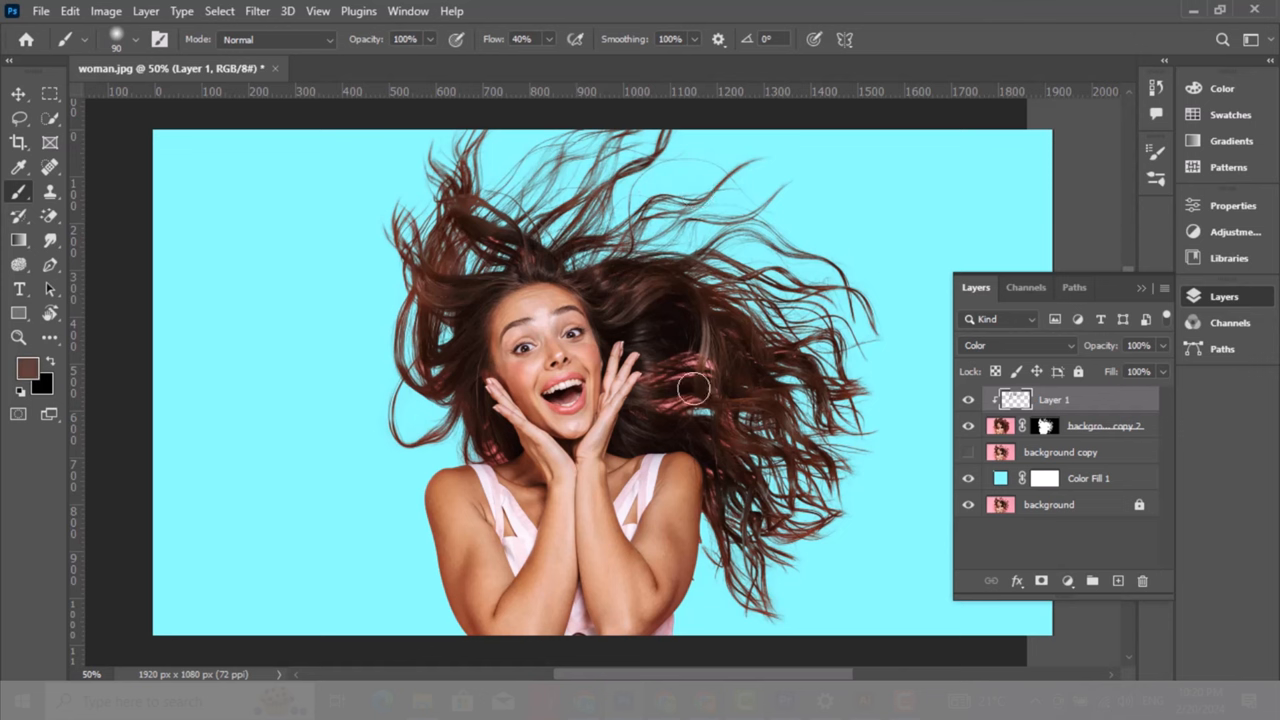
Step: Brush dark brown at 40% flow over the hair on the clipped Color layer
left_click_drag(696, 388, 656, 404)
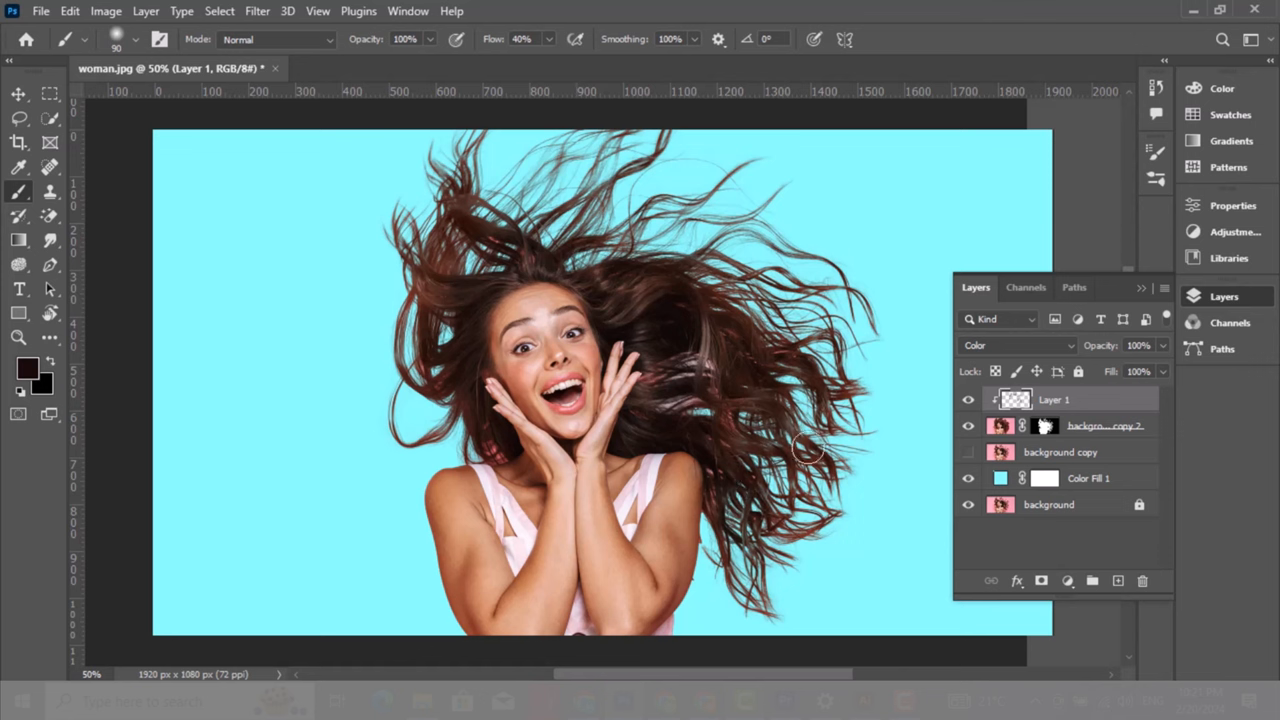
mouse_move(876, 338)
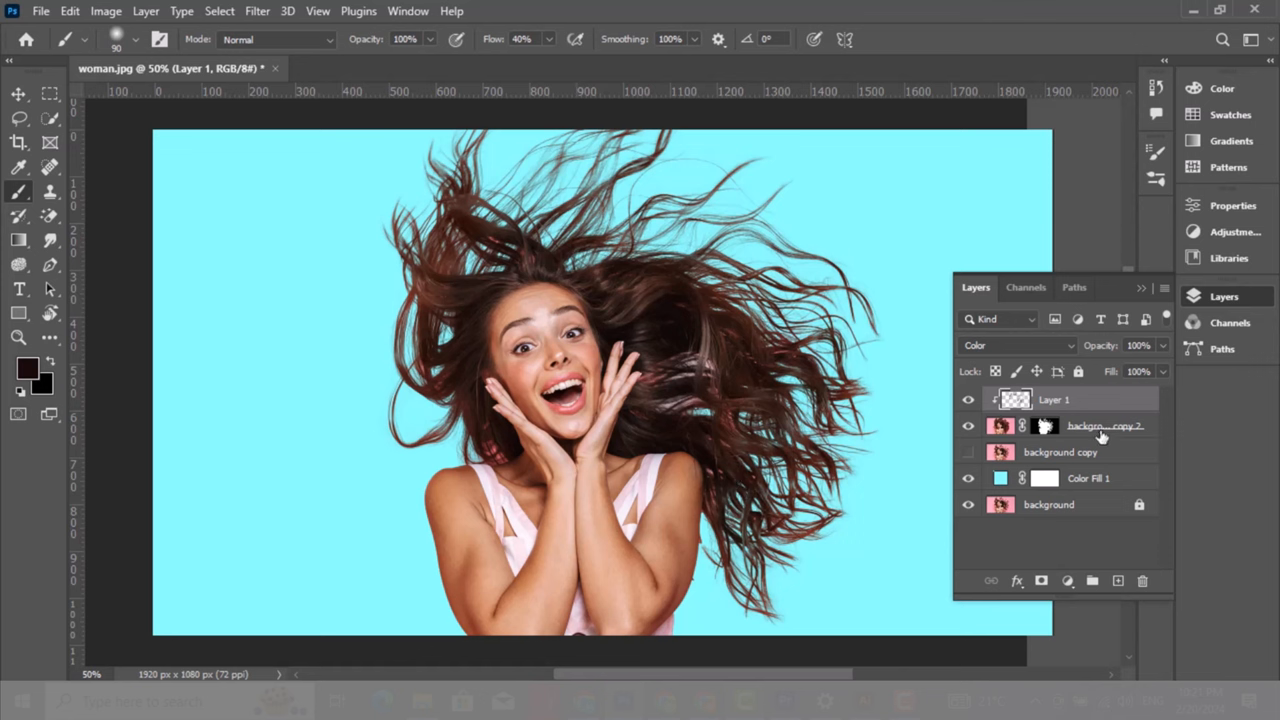
Step: Duplicate background copy 2, set the lower copy to Multiply and rename the top copy
left_click(1100, 426)
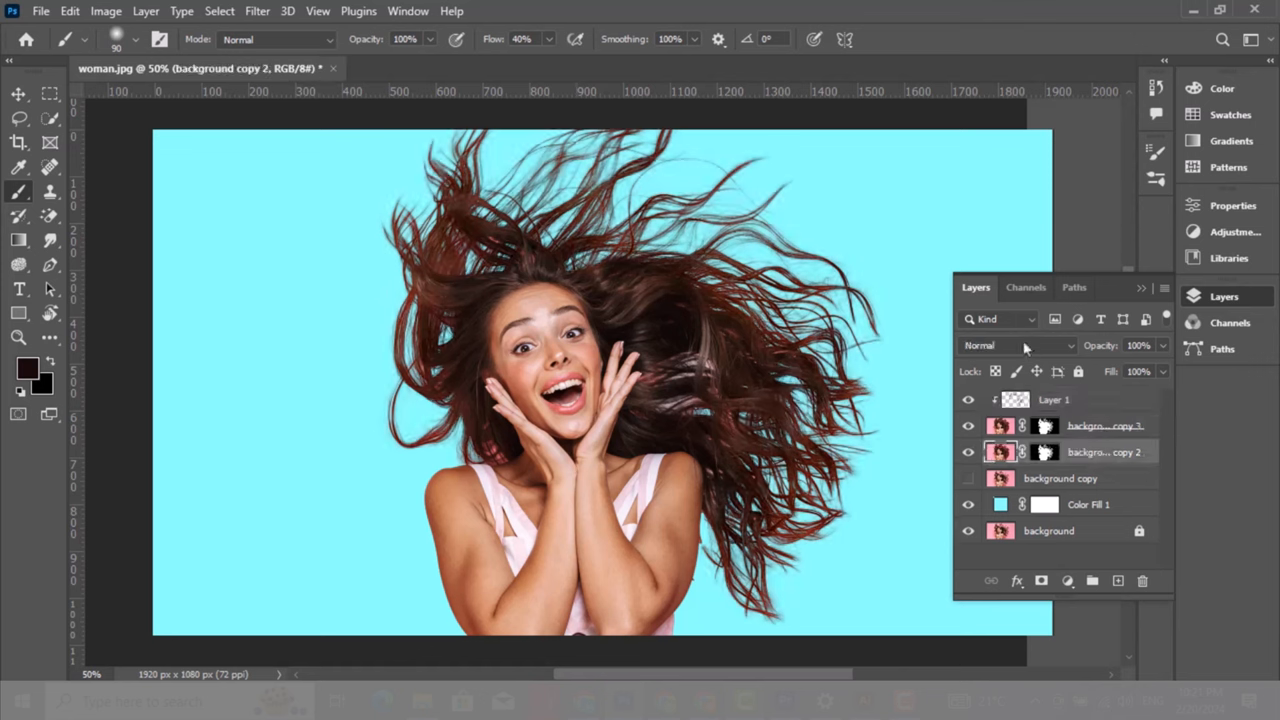
left_click(1016, 344)
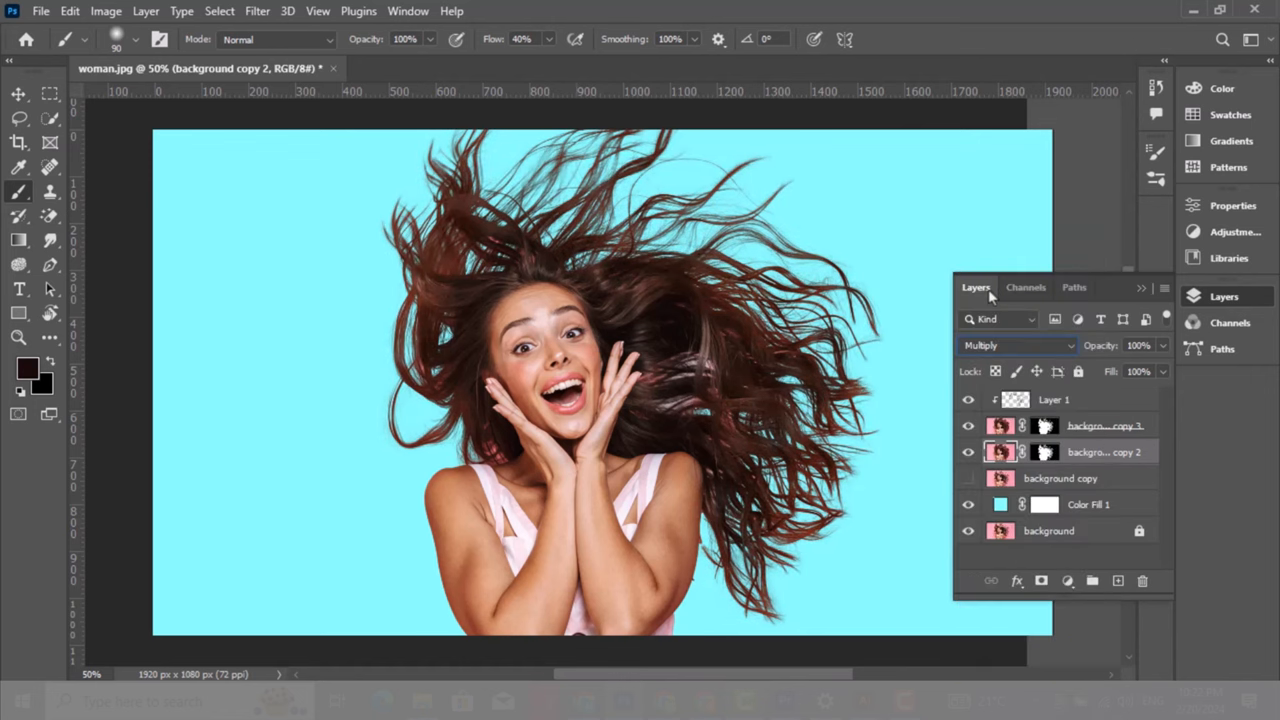
left_click(968, 426)
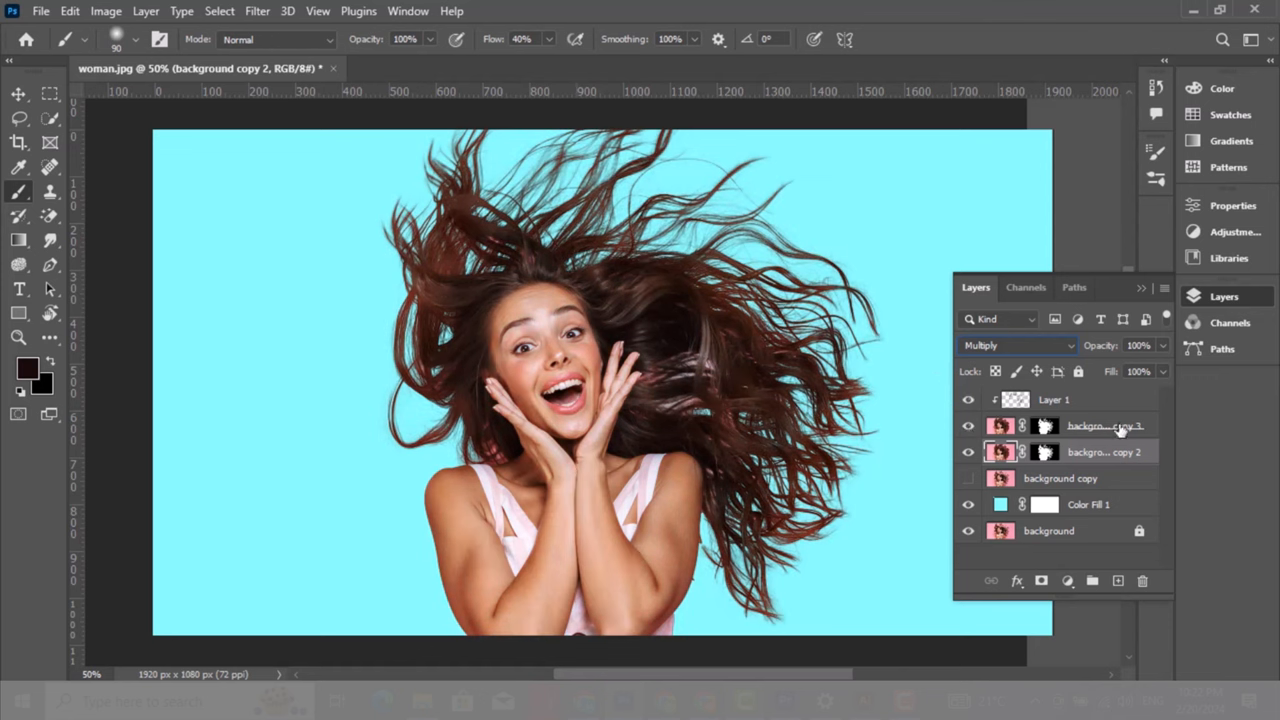
double_click(1100, 424)
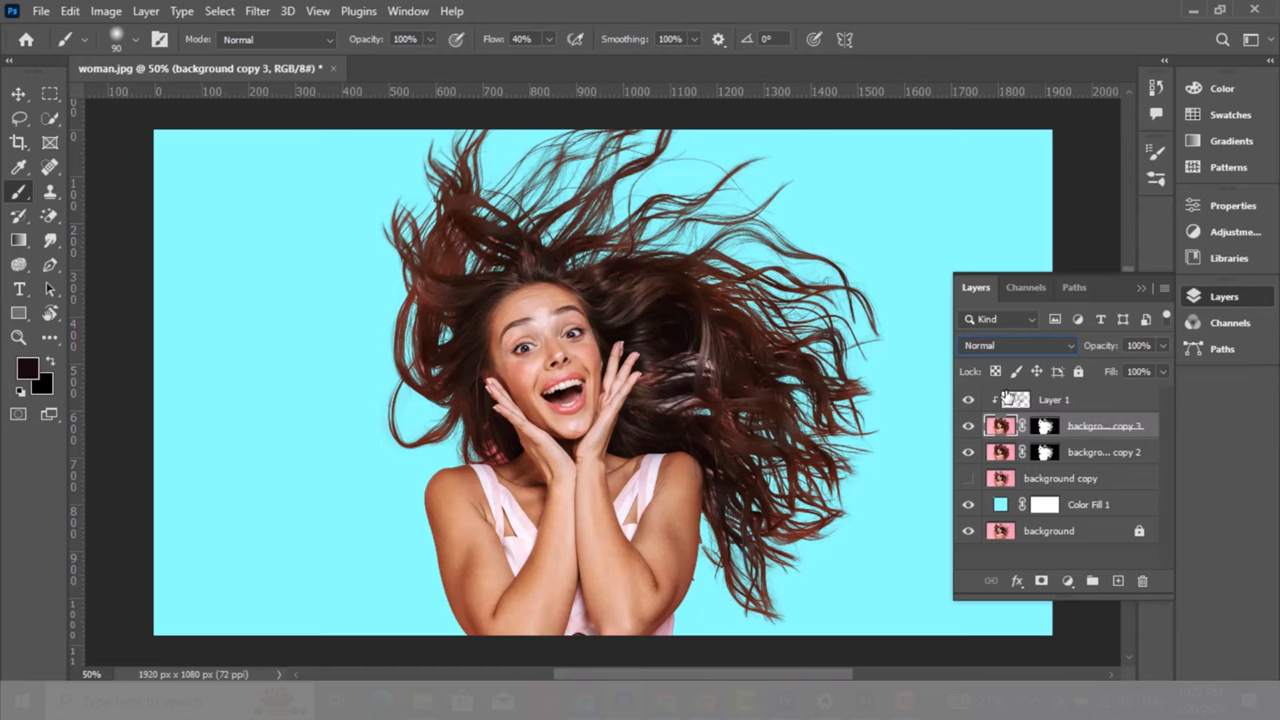
Step: Split the top hair copy's This Layer black Blend If slider to softly hide its darkest tones, then apply
double_click(1080, 424)
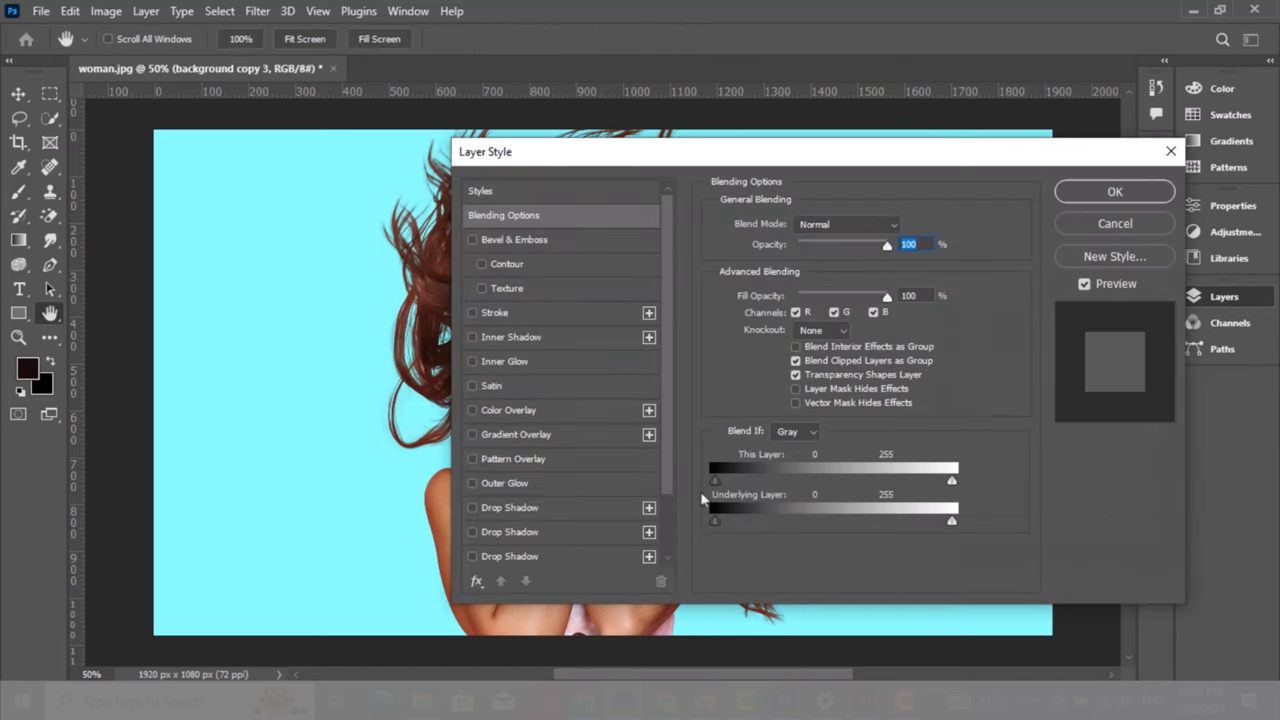
mouse_move(616, 156)
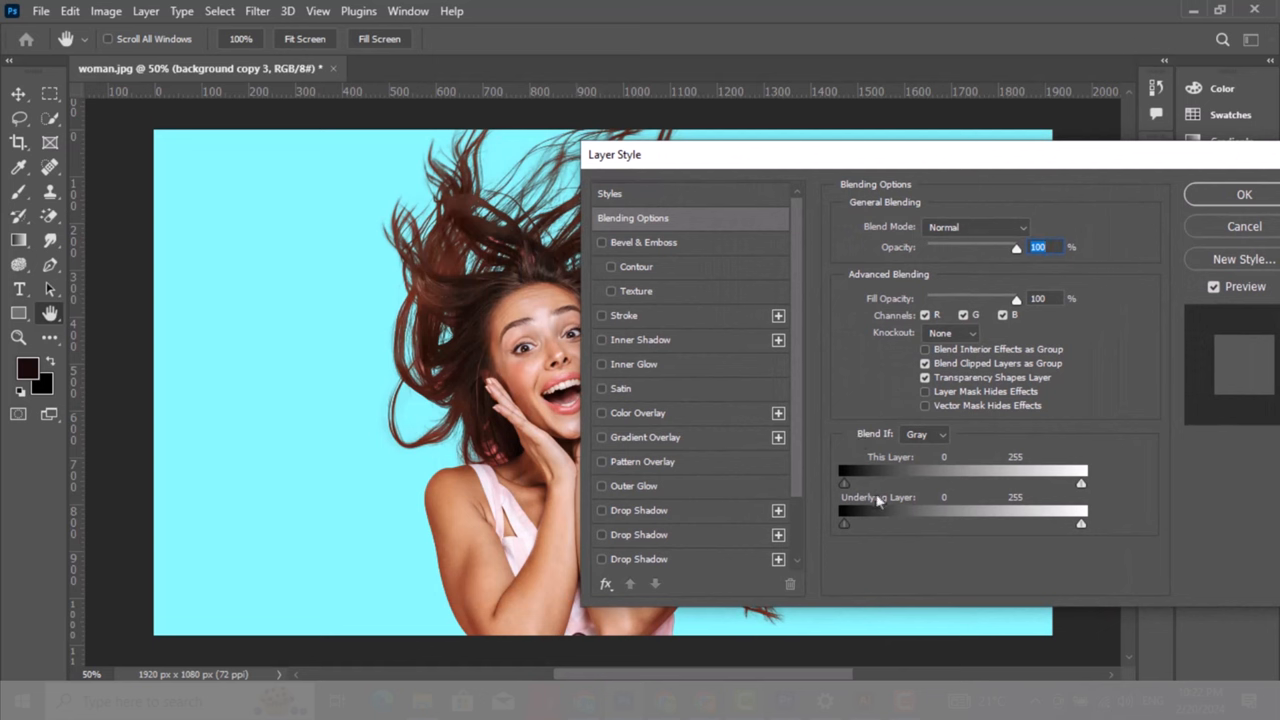
left_click_drag(844, 482, 862, 482)
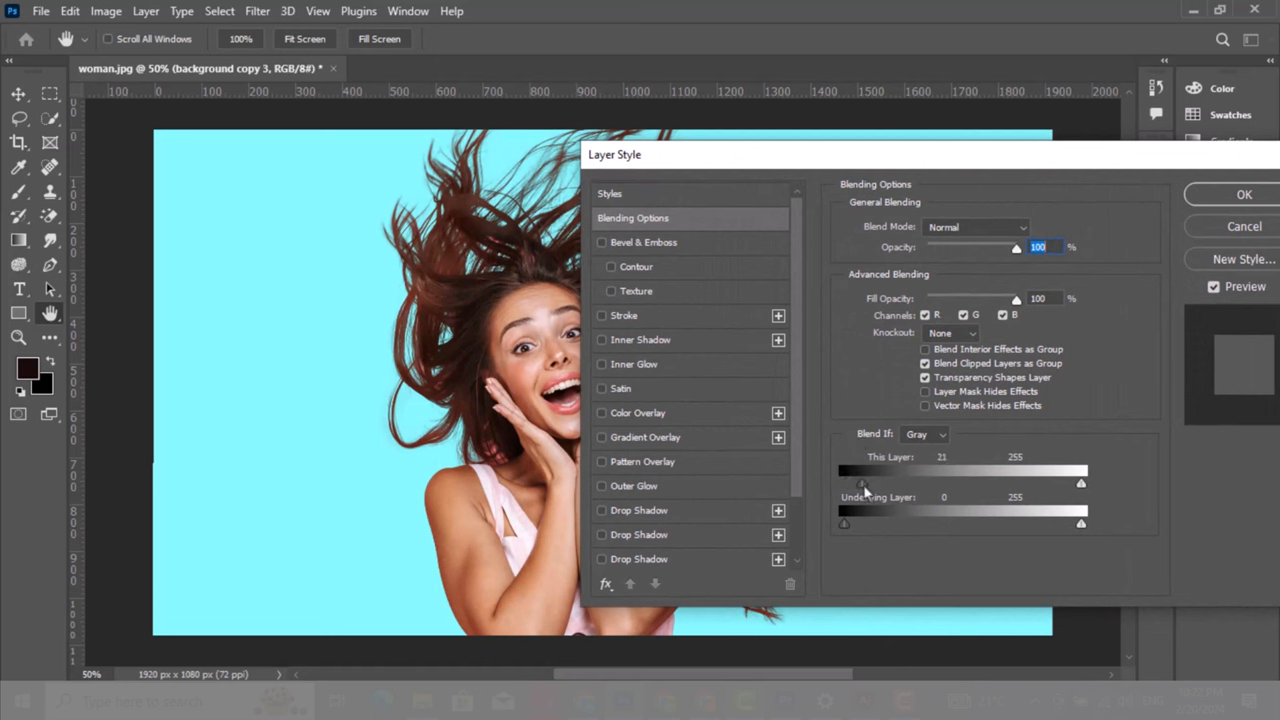
left_click_drag(860, 482, 868, 482)
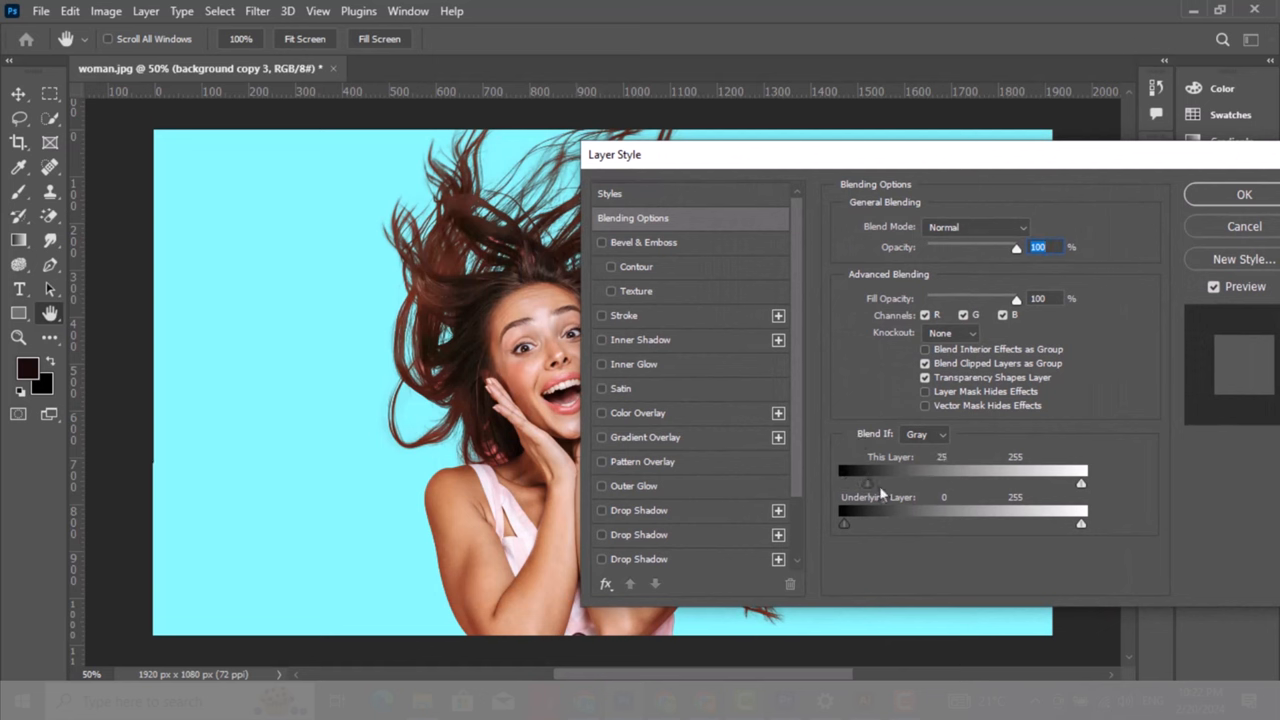
left_click_drag(868, 482, 920, 482)
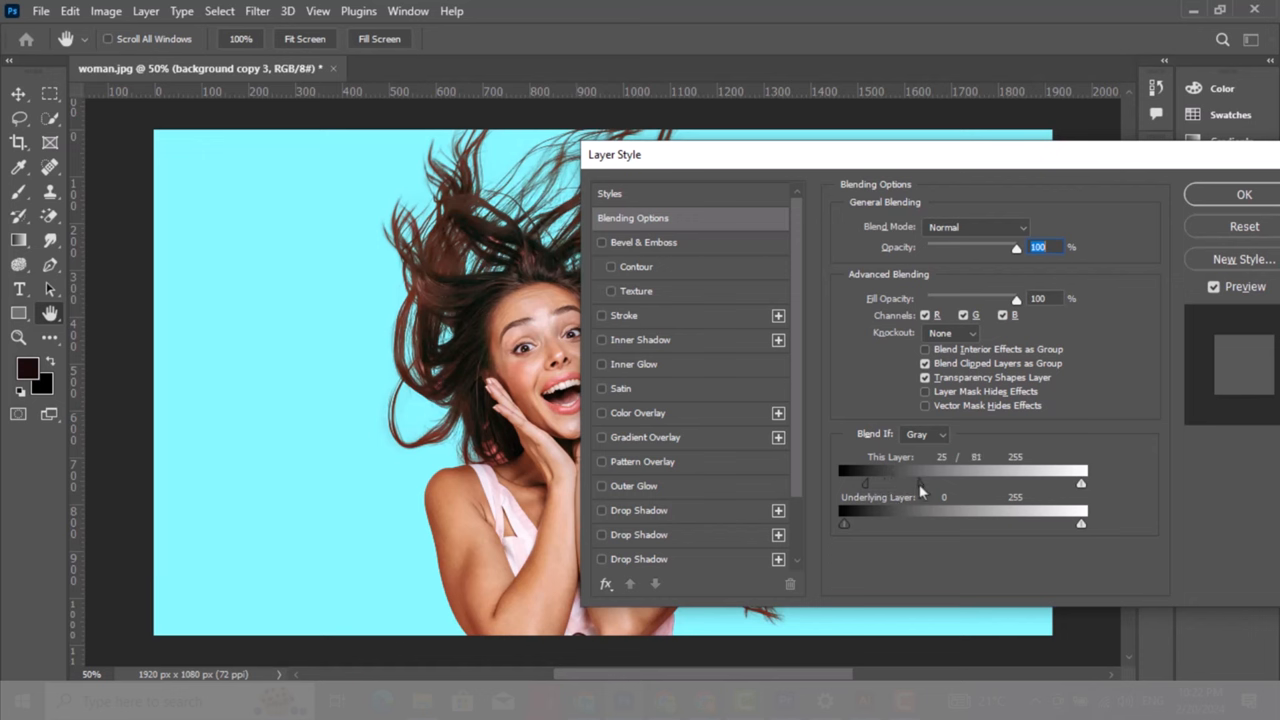
left_click_drag(1080, 482, 1080, 468)
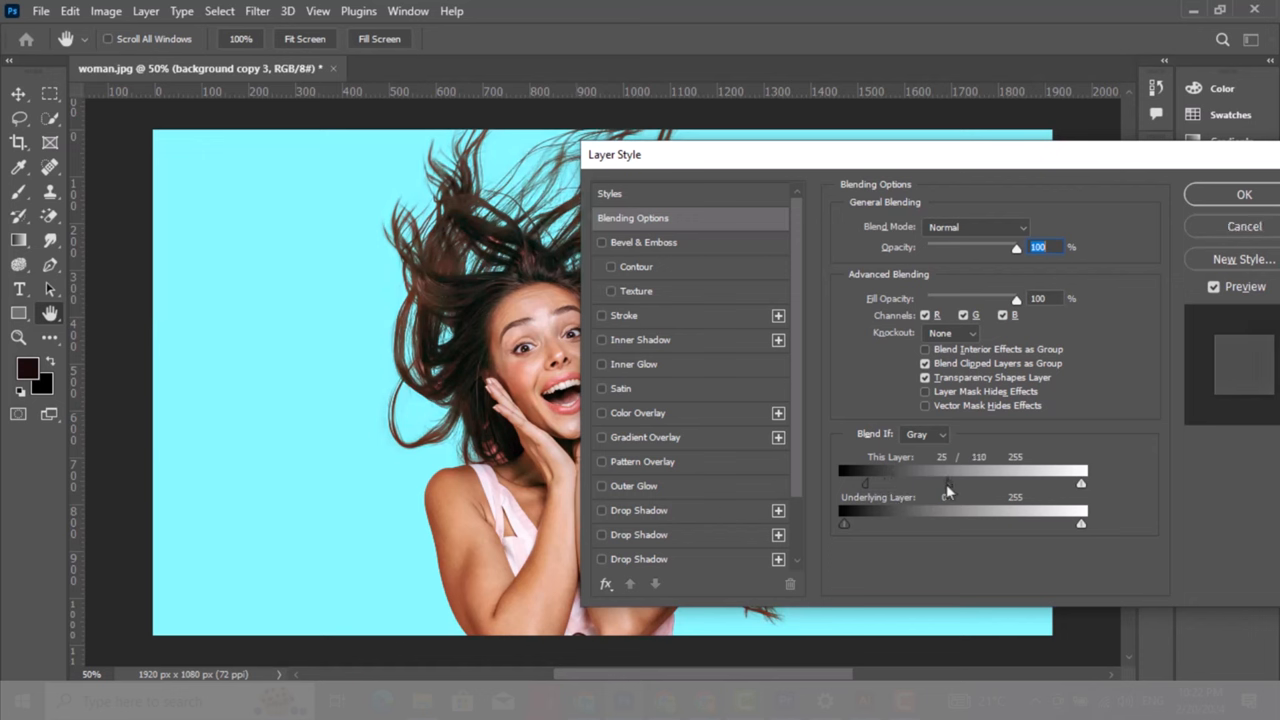
left_click_drag(948, 482, 940, 482)
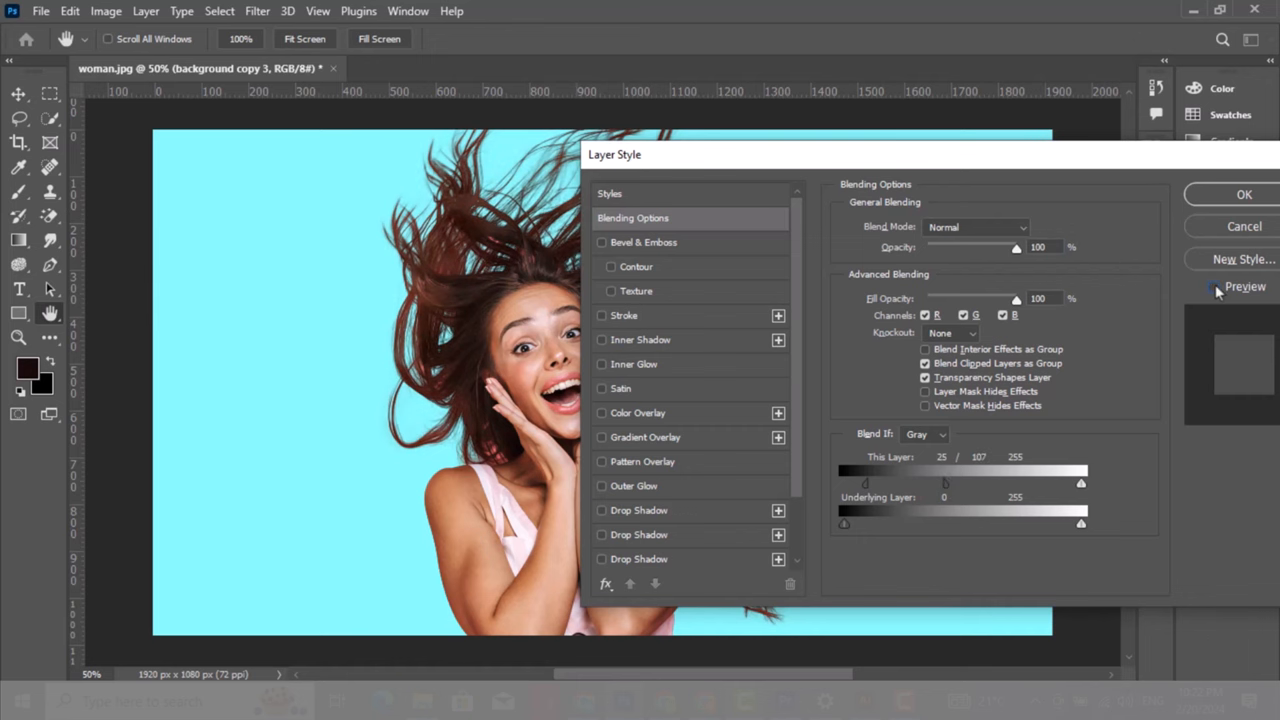
left_click(1214, 288)
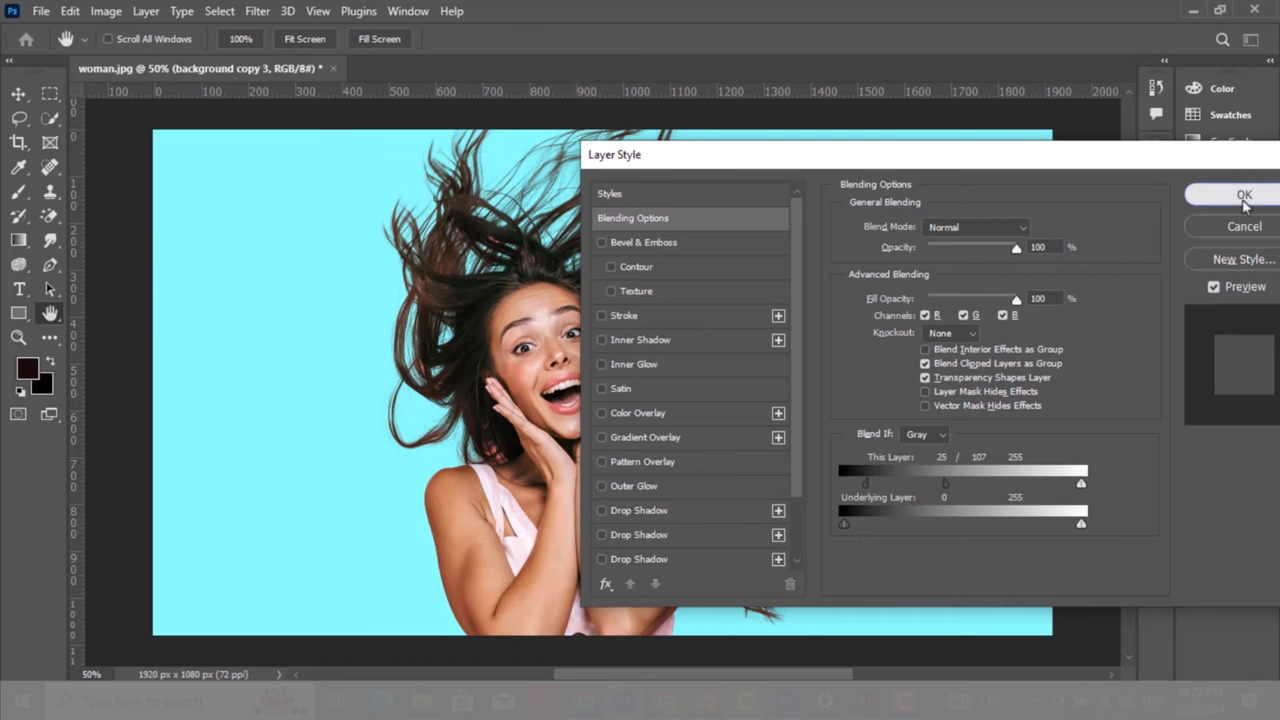
left_click(1244, 194)
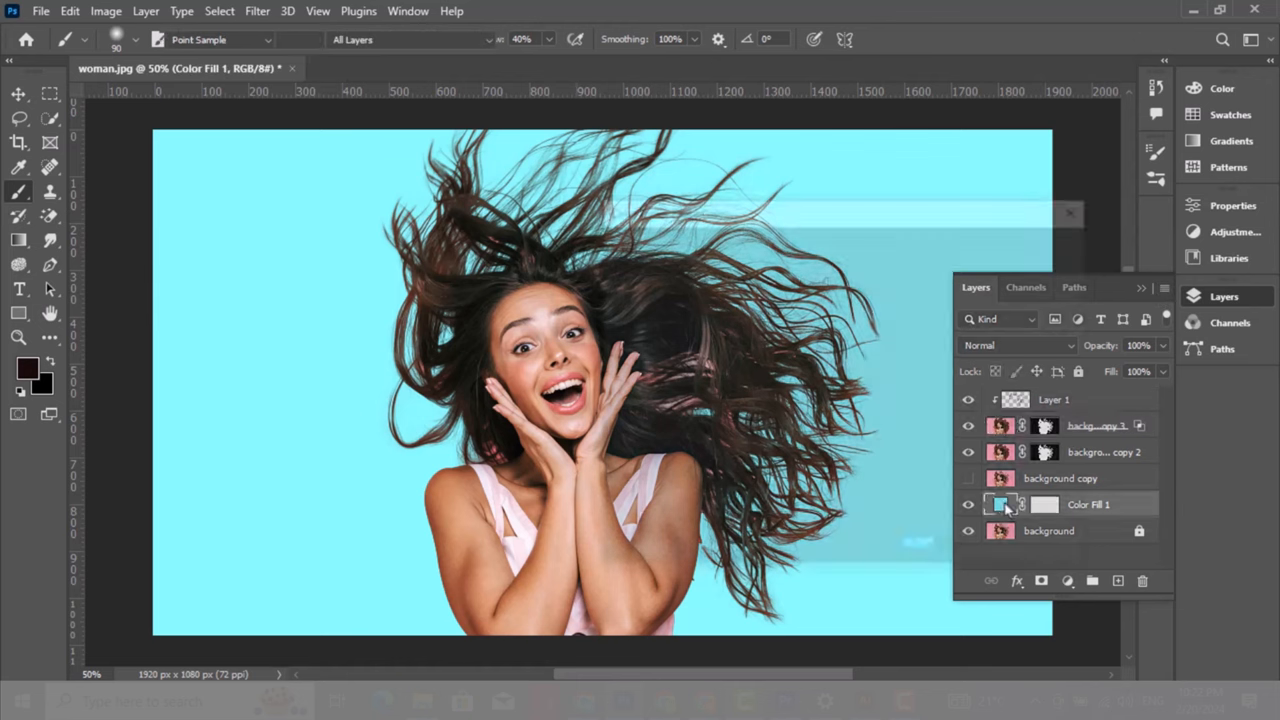
Step: Recolour the Color Fill 1 background from light cyan to a pink shade
double_click(1002, 504)
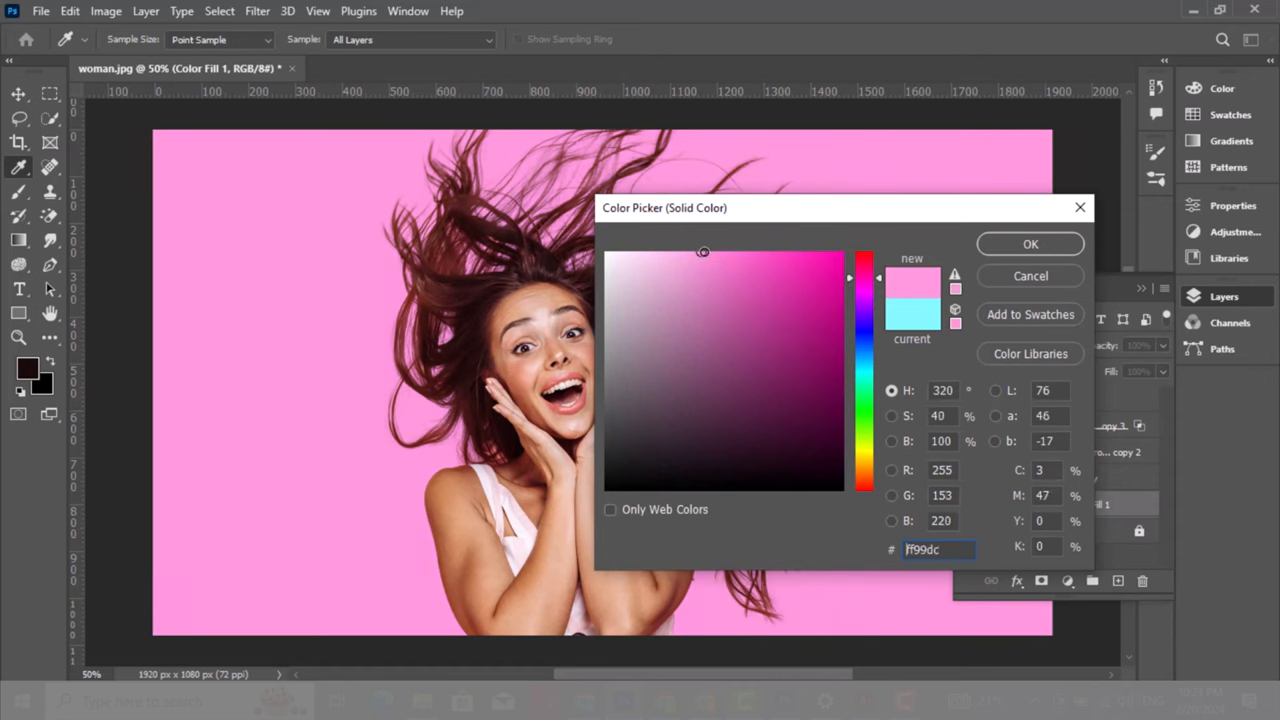
left_click(720, 258)
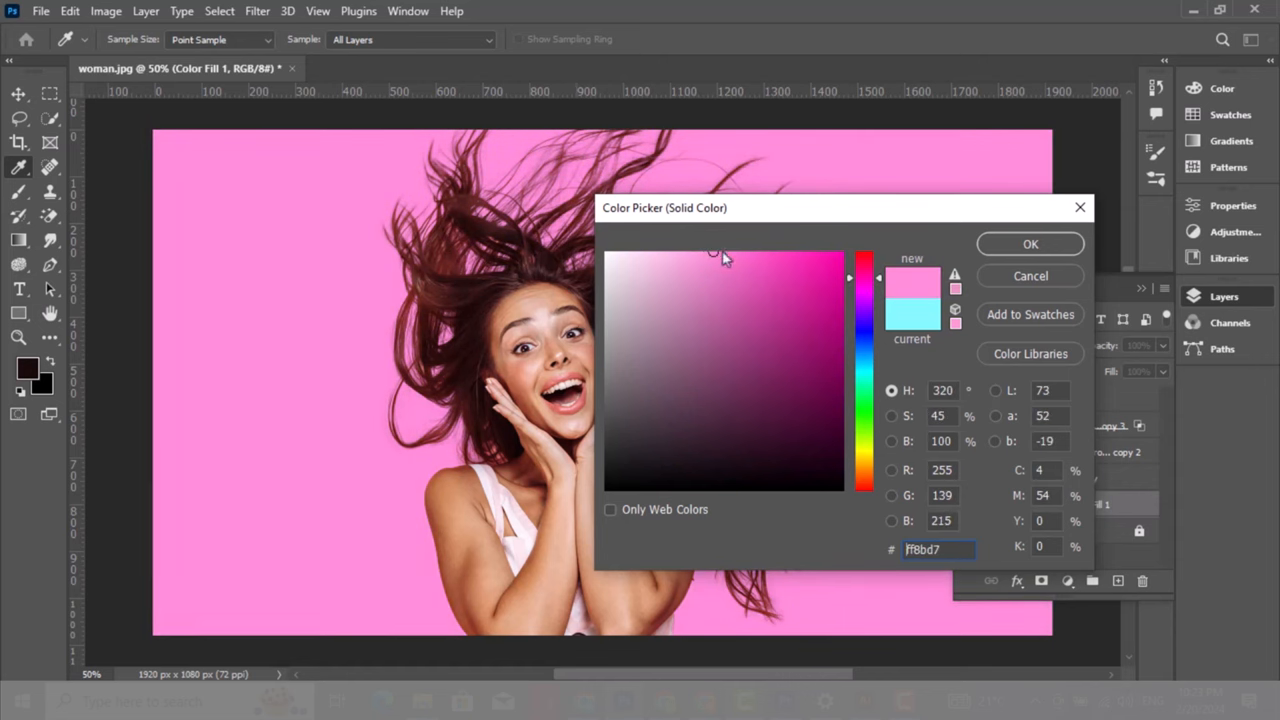
left_click(1030, 244)
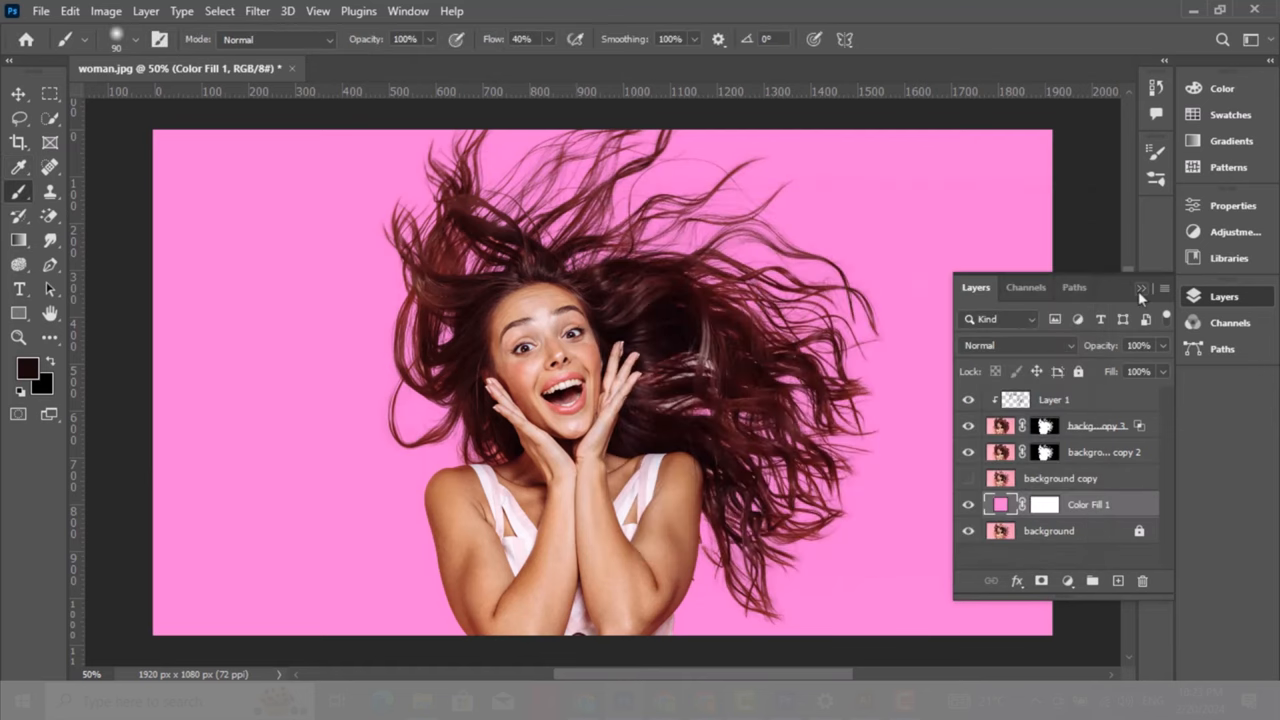